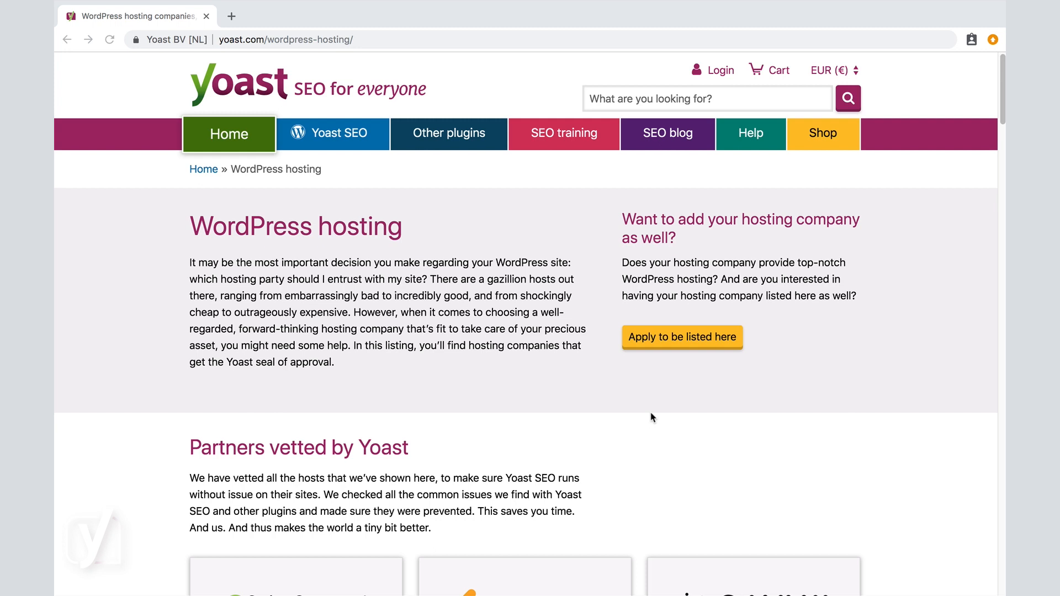
Step: Scroll through Yoast's WordPress hosting page and go to SiteGround's hosting profile
scroll(down, 3)
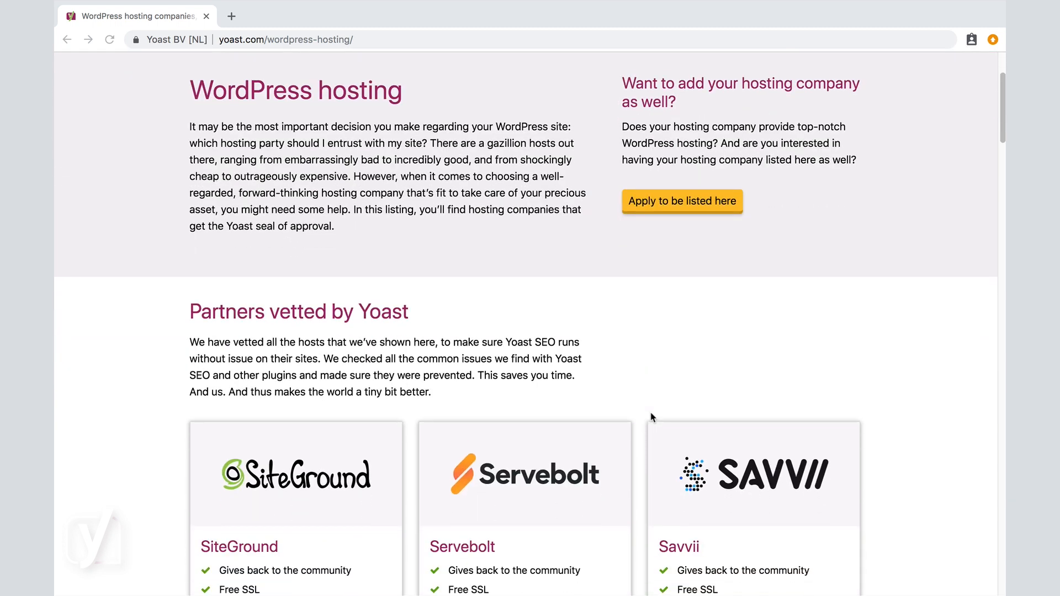
scroll(down, 3)
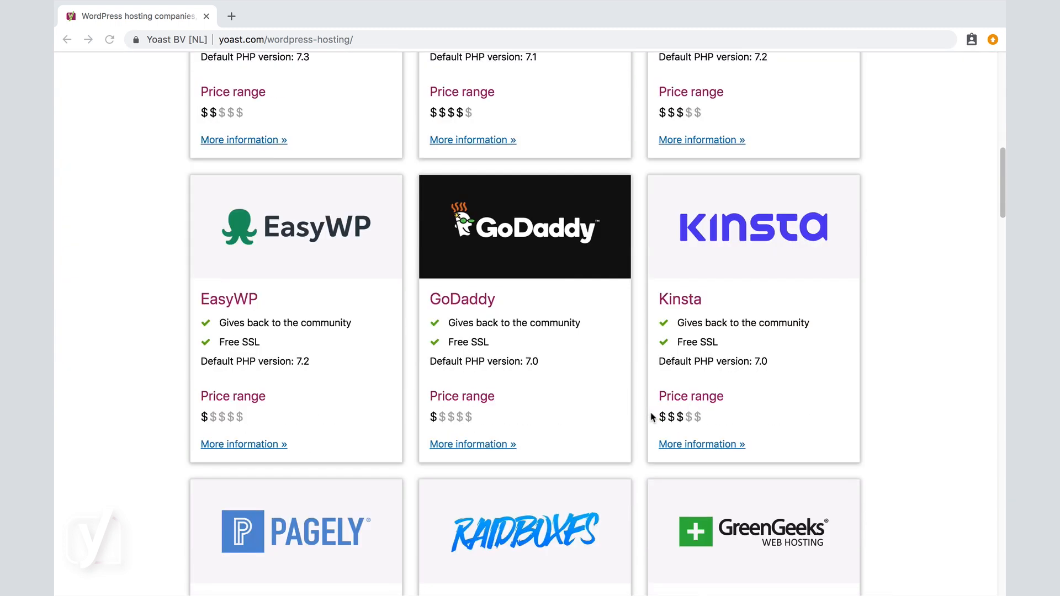
scroll(down, 3)
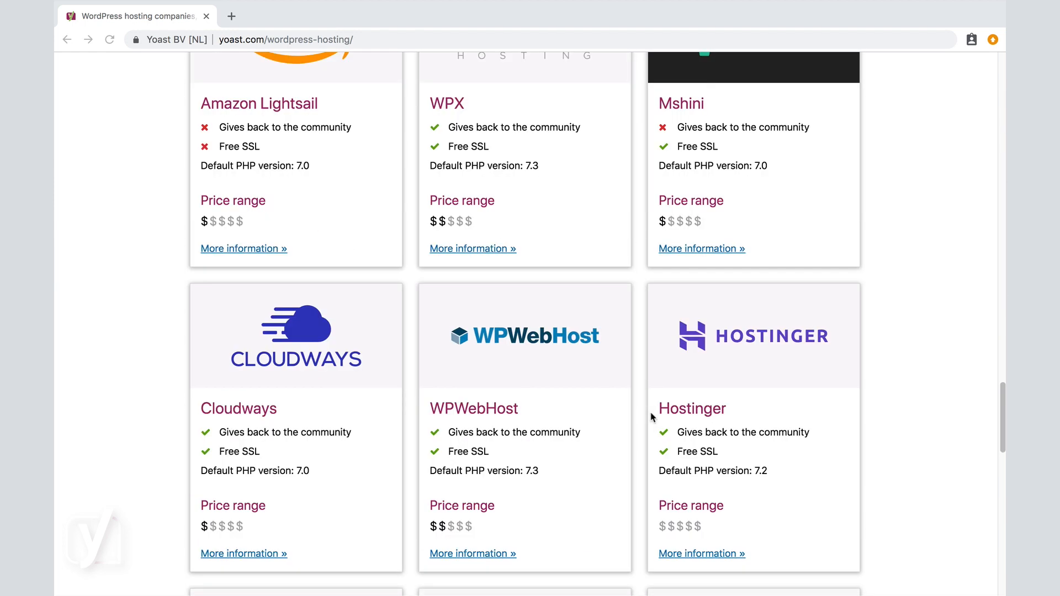
scroll(down, 3)
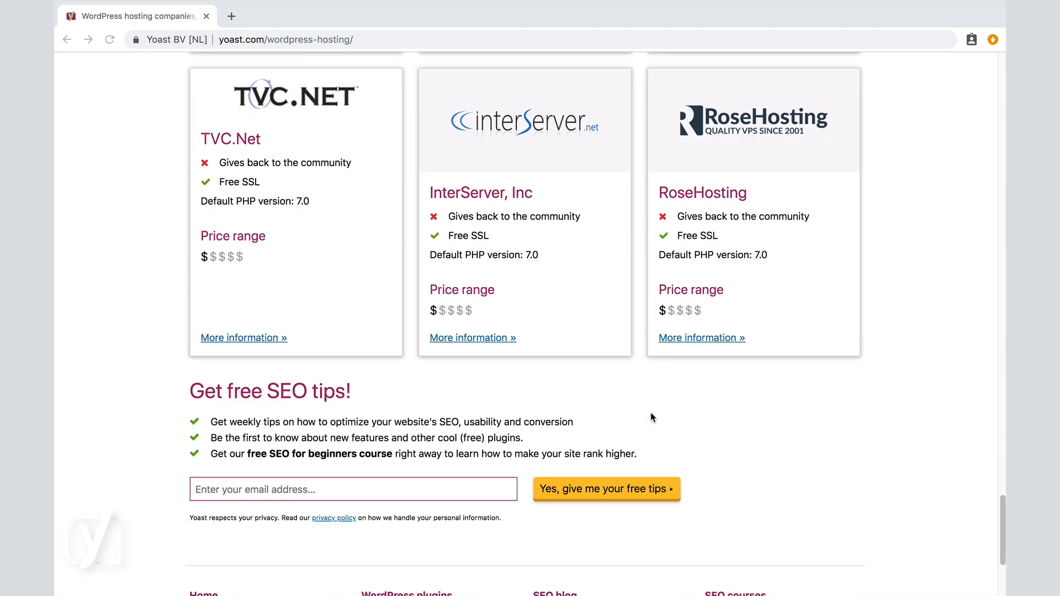
scroll(up, 3)
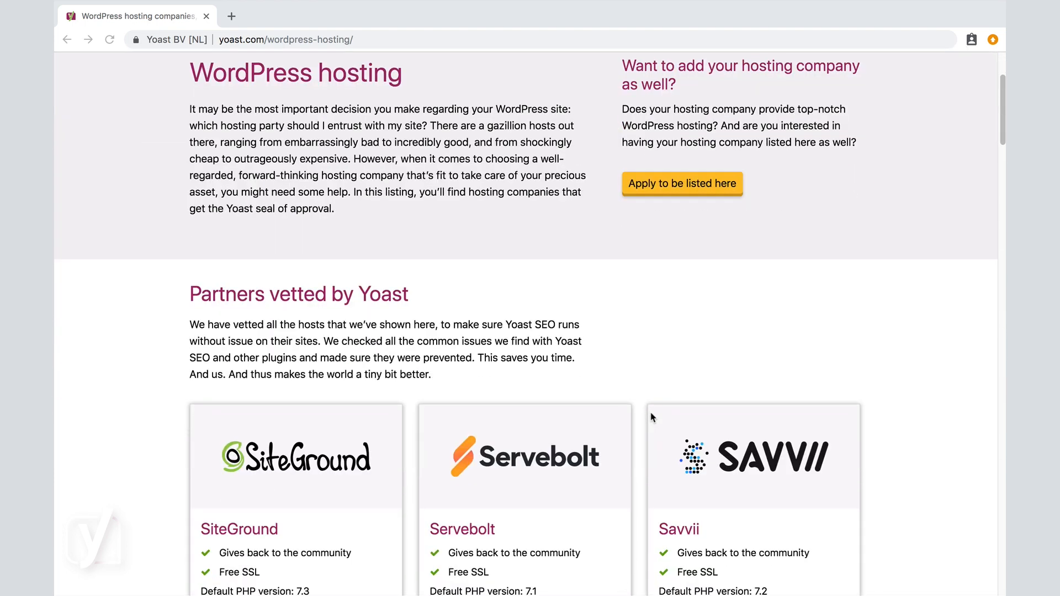
scroll(down, 3)
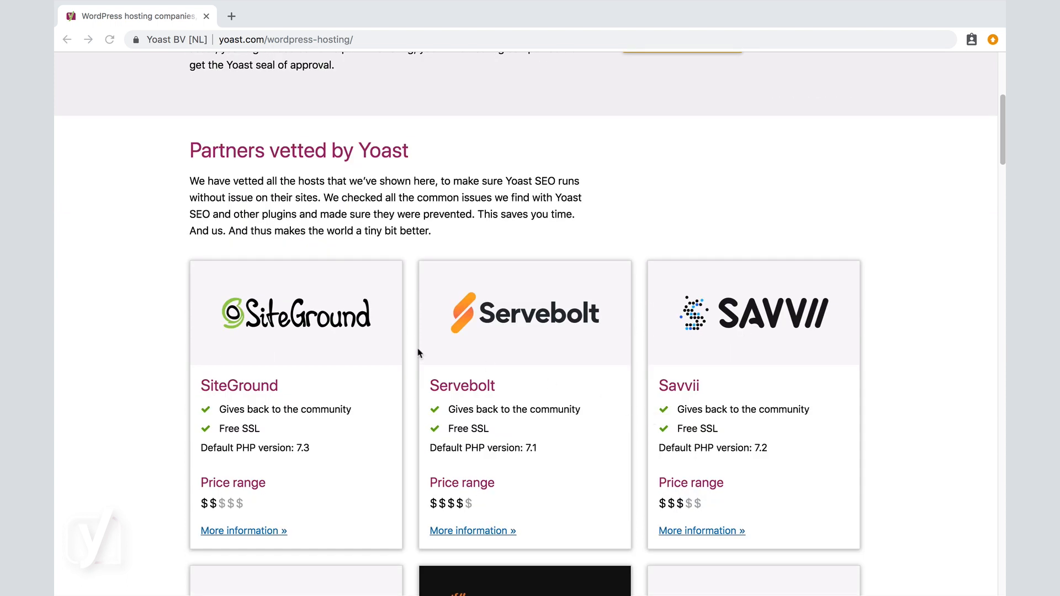
mouse_move(344, 360)
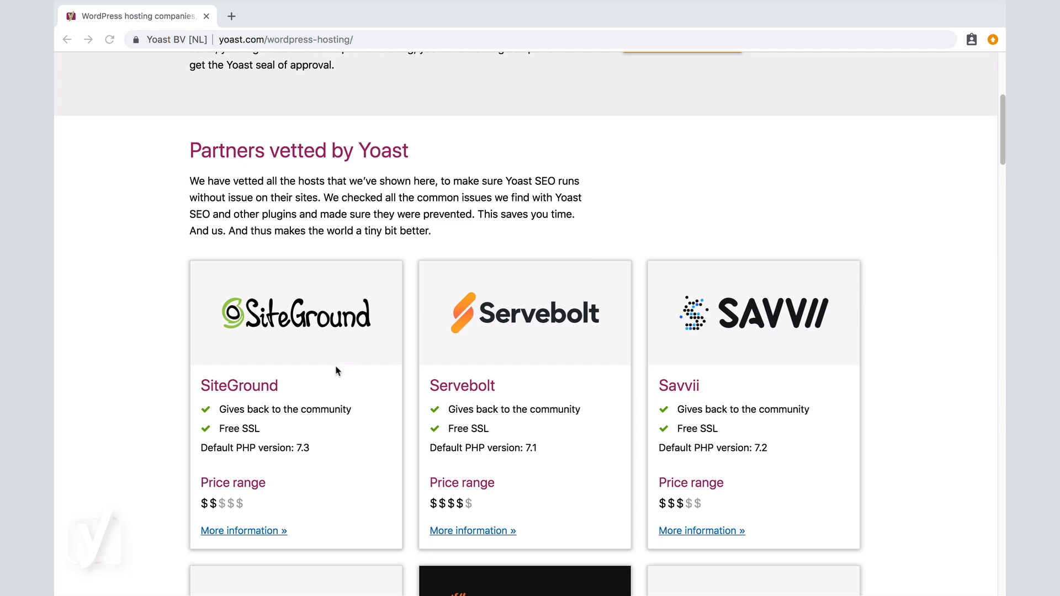
click(243, 531)
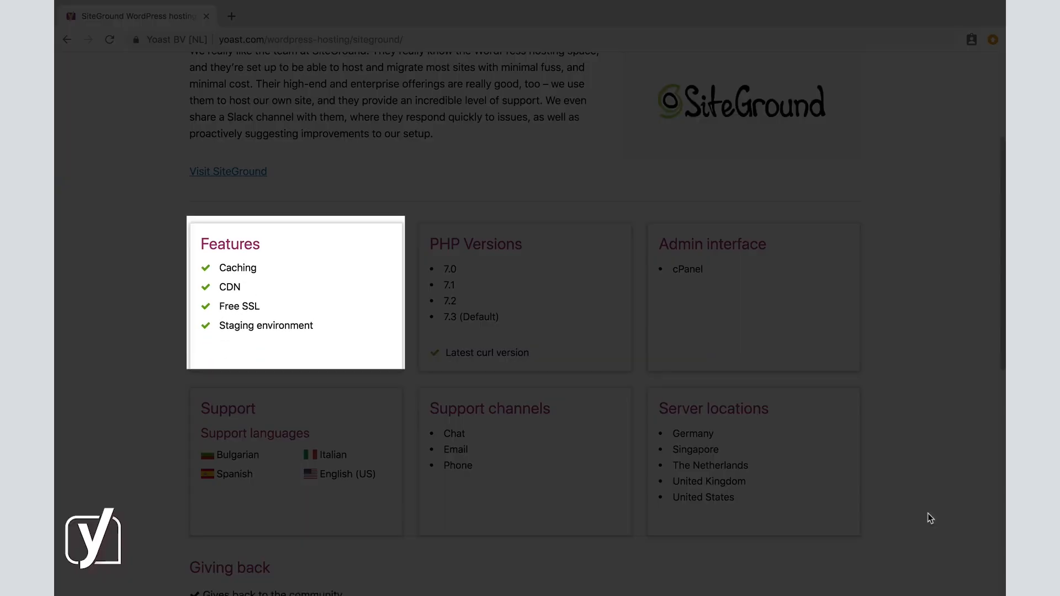
mouse_move(332, 319)
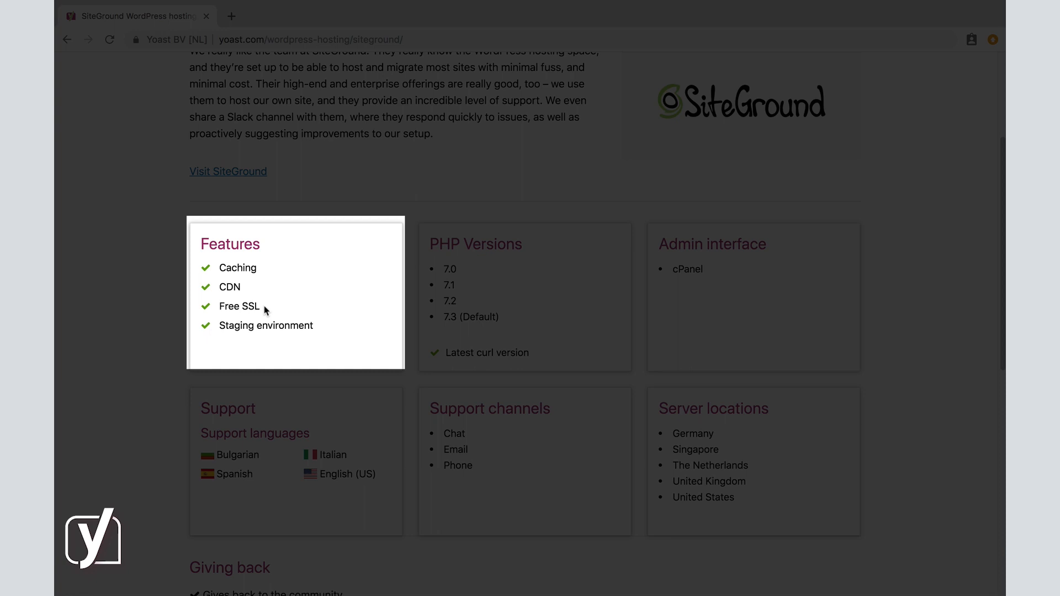
mouse_move(263, 291)
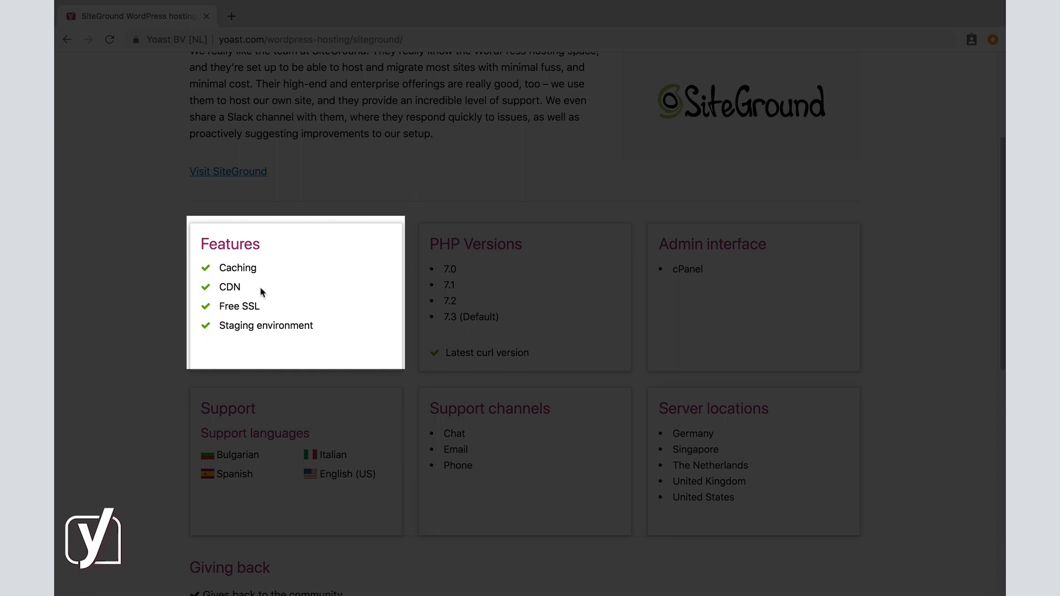
mouse_move(248, 289)
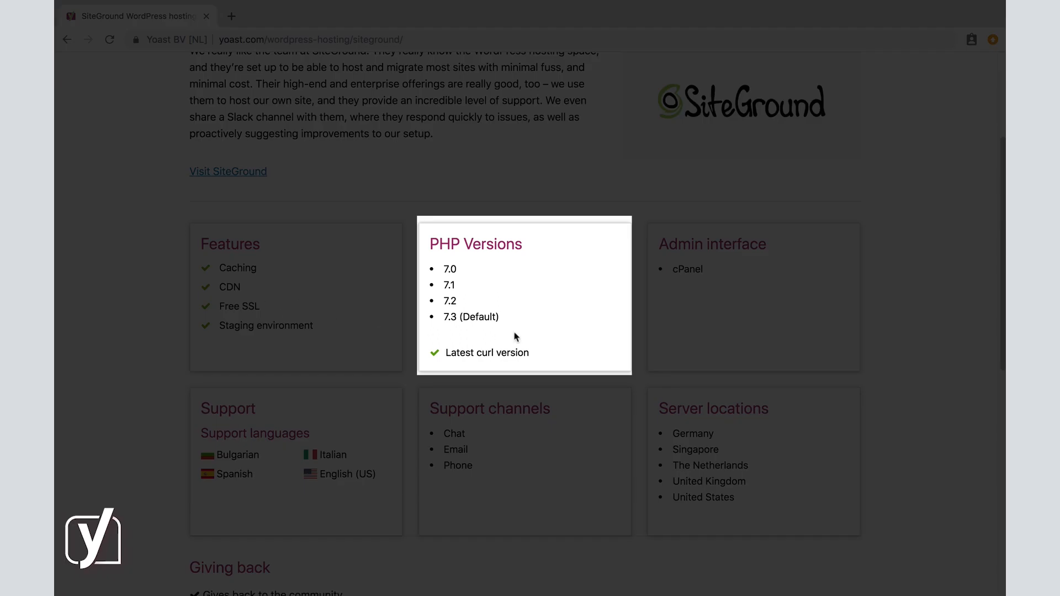
mouse_move(539, 263)
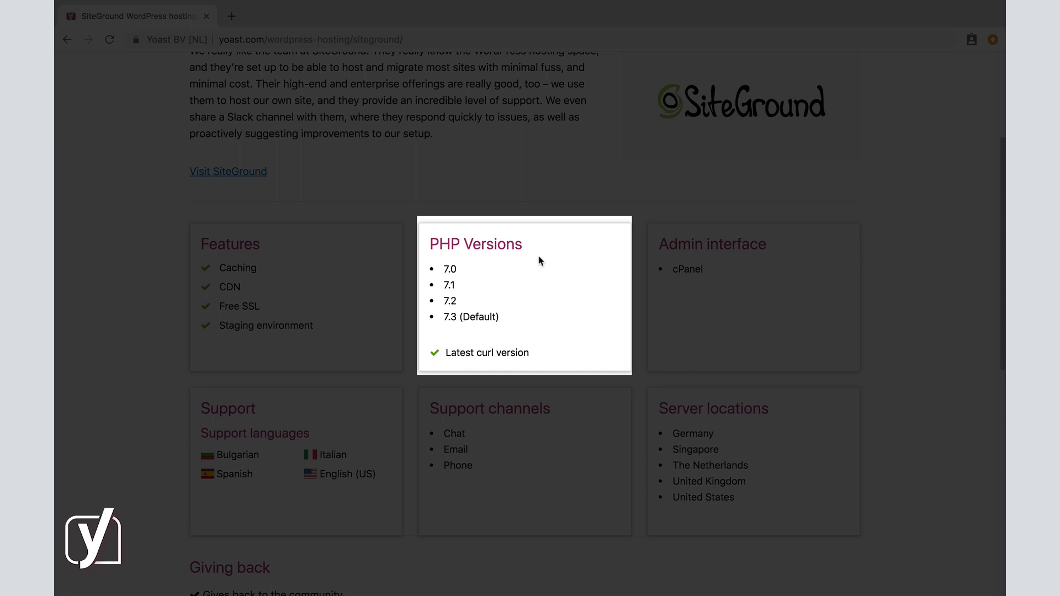
mouse_move(447, 329)
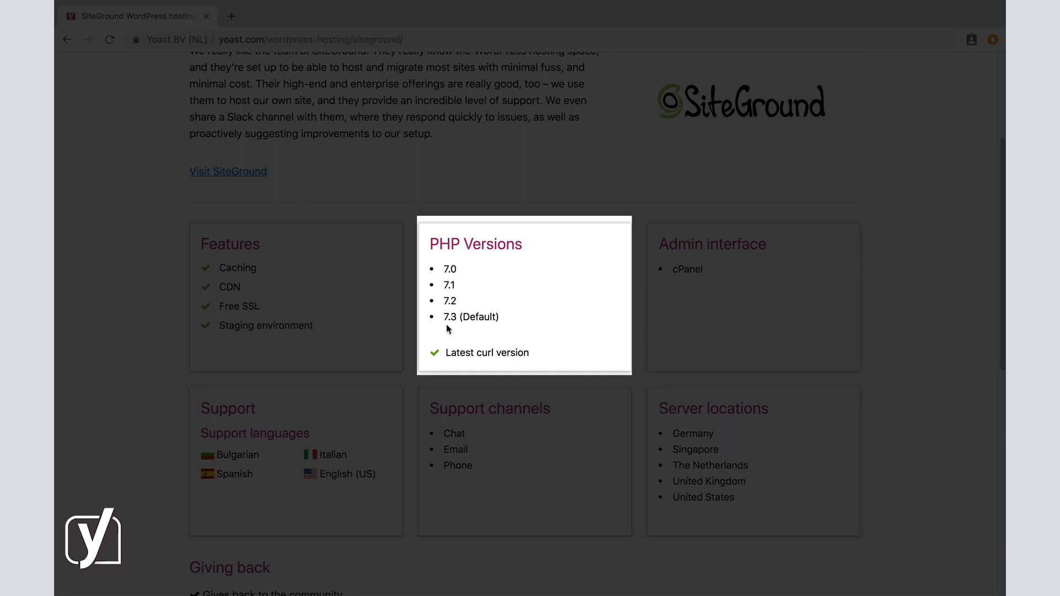
mouse_move(458, 329)
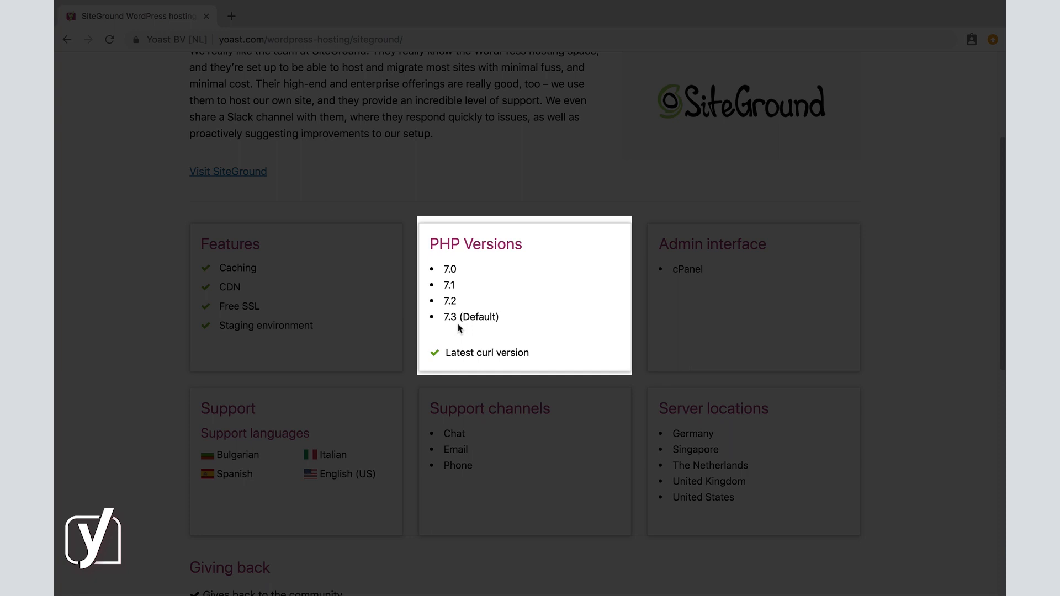
mouse_move(475, 333)
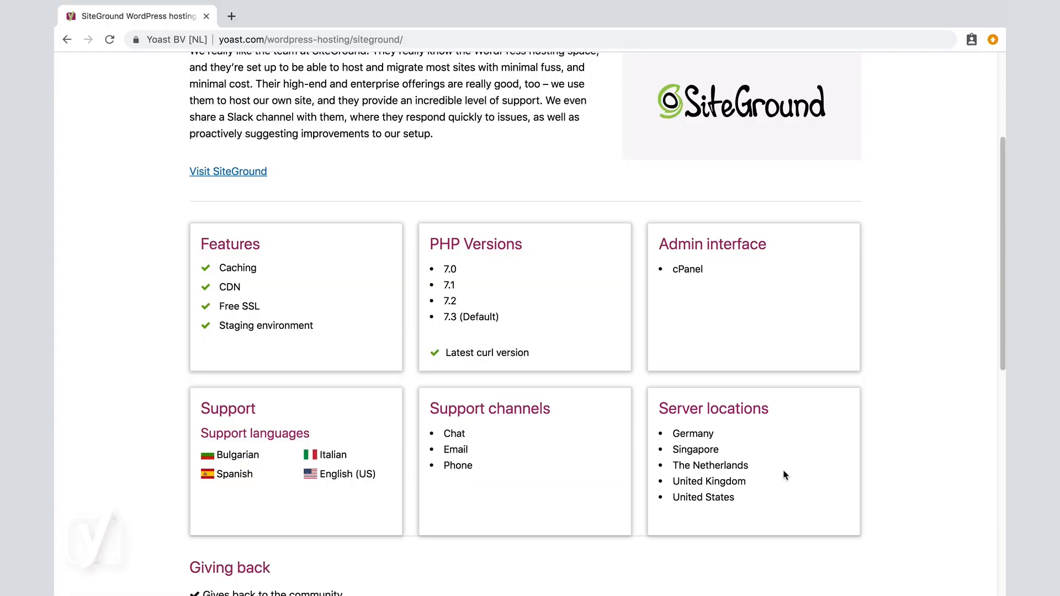
scroll(down, 3)
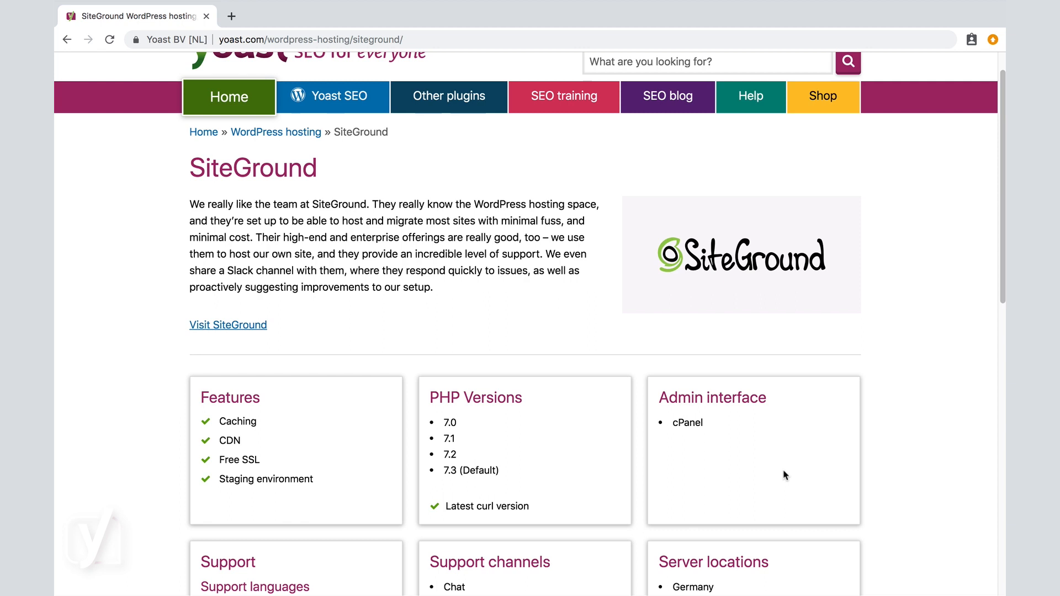
mouse_move(318, 298)
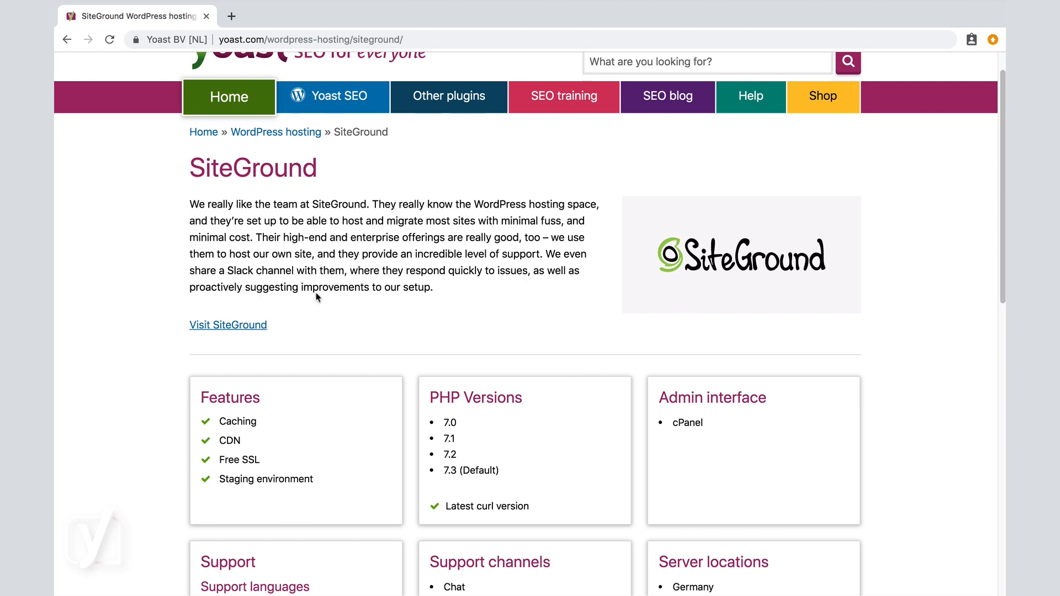
mouse_move(228, 324)
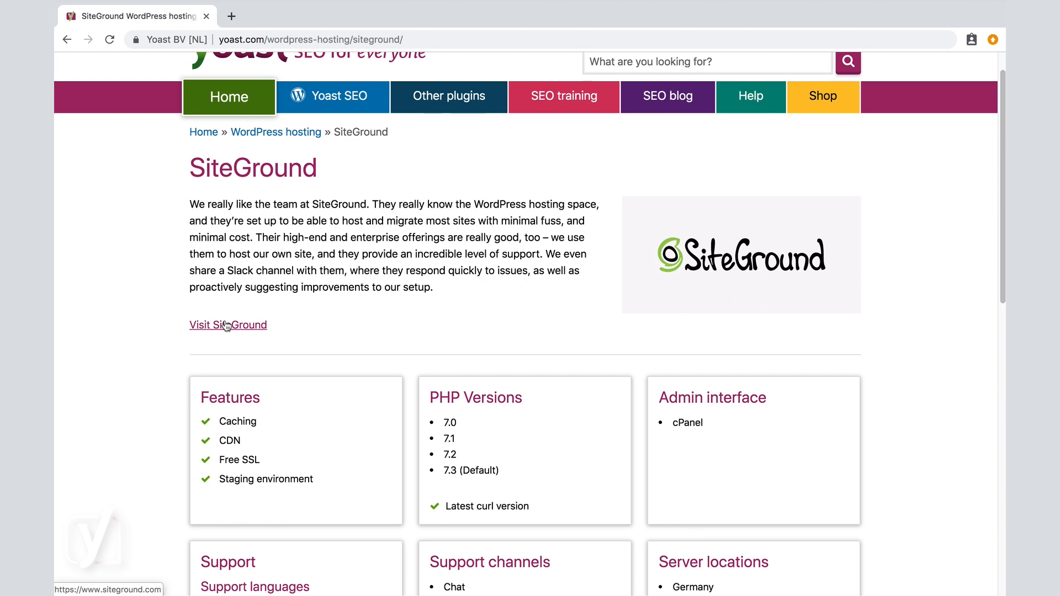
Step: Visit SiteGround's own site and get started with Managed WordPress Hosting plans
click(227, 324)
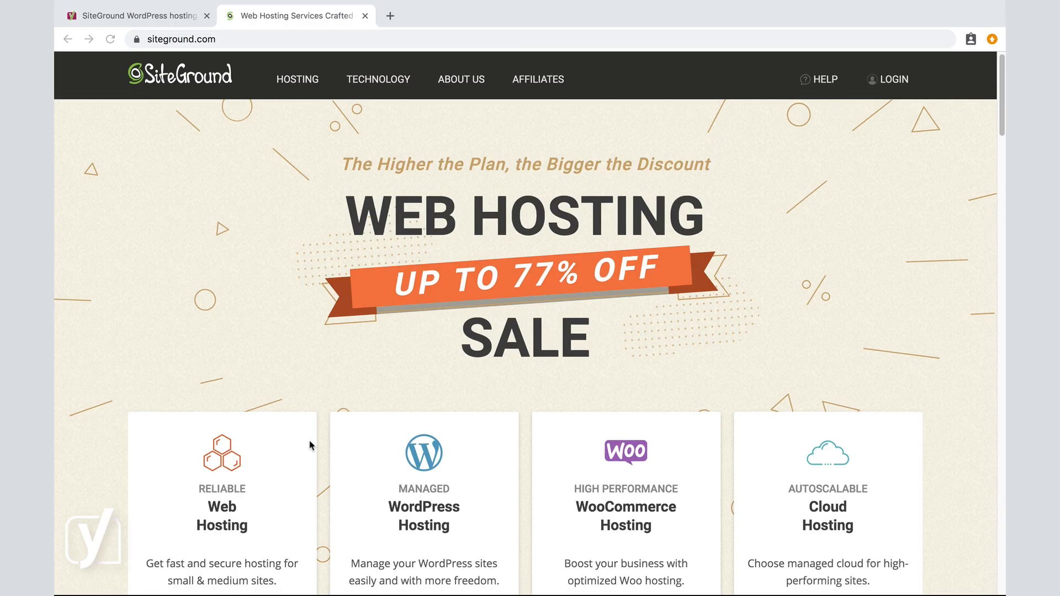
scroll(down, 3)
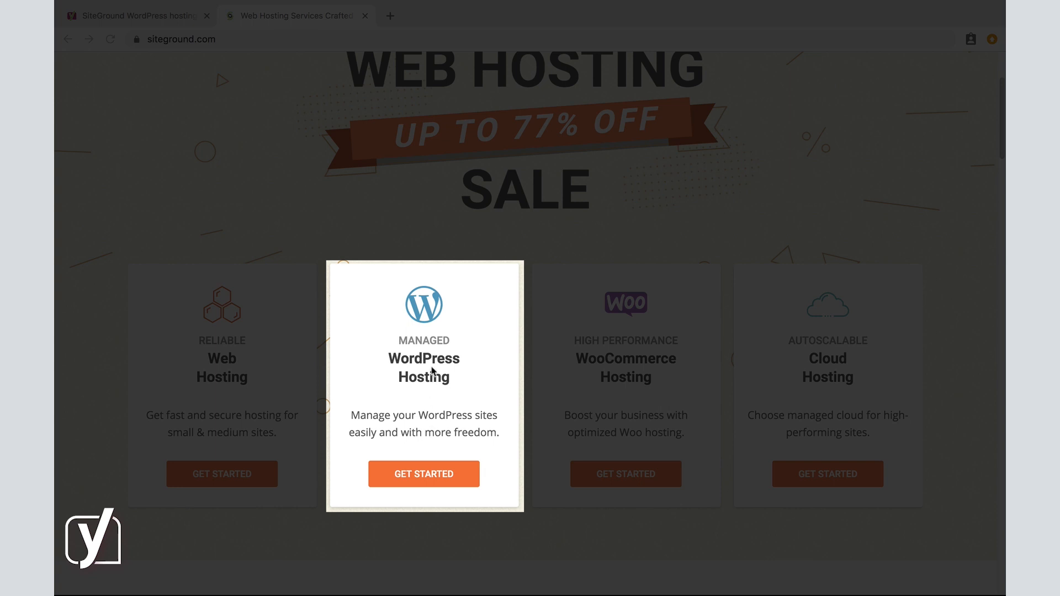
click(423, 474)
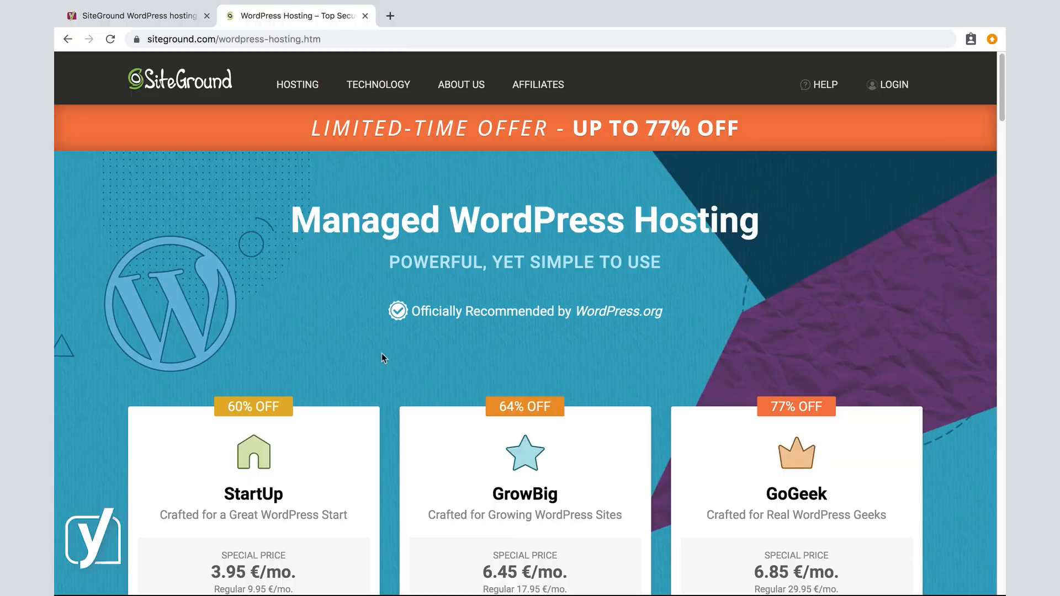
Step: Scroll to the StartUp, GrowBig and GoGeek plan cards and view StartUp's Essential WordPress Features
scroll(down, 3)
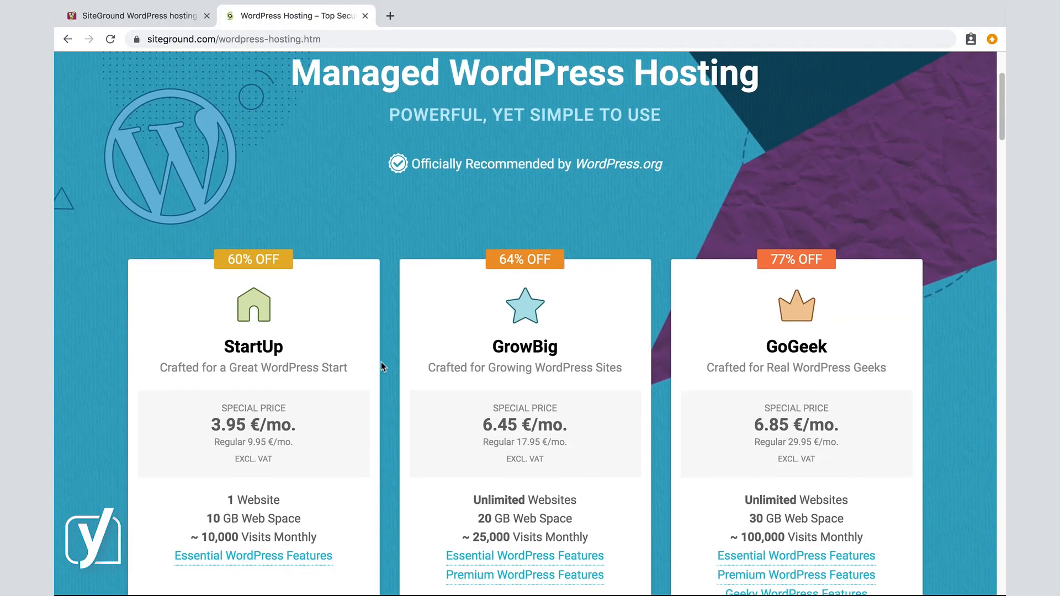
scroll(down, 3)
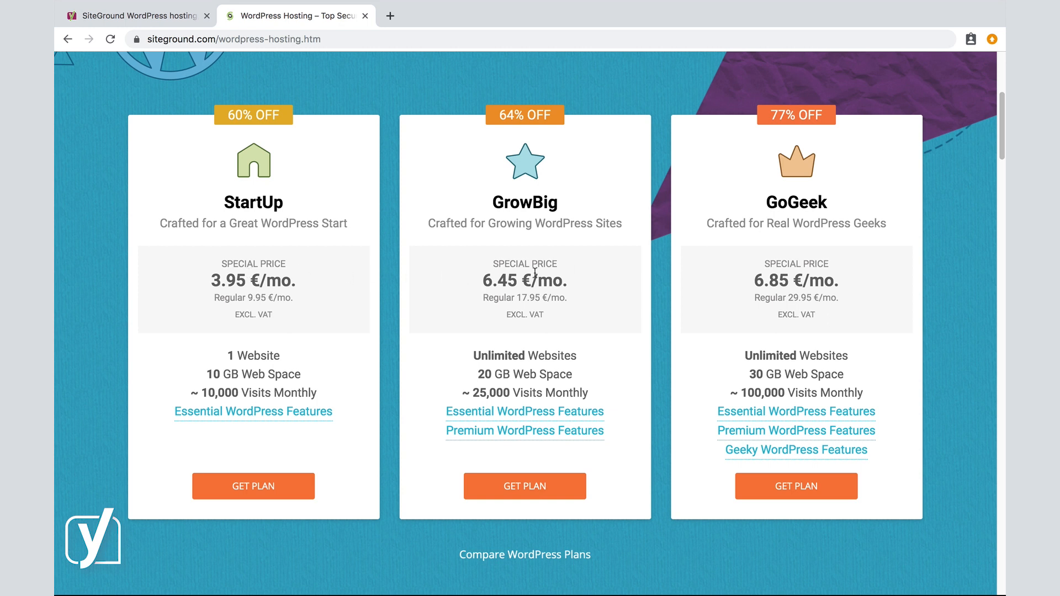
mouse_move(445, 294)
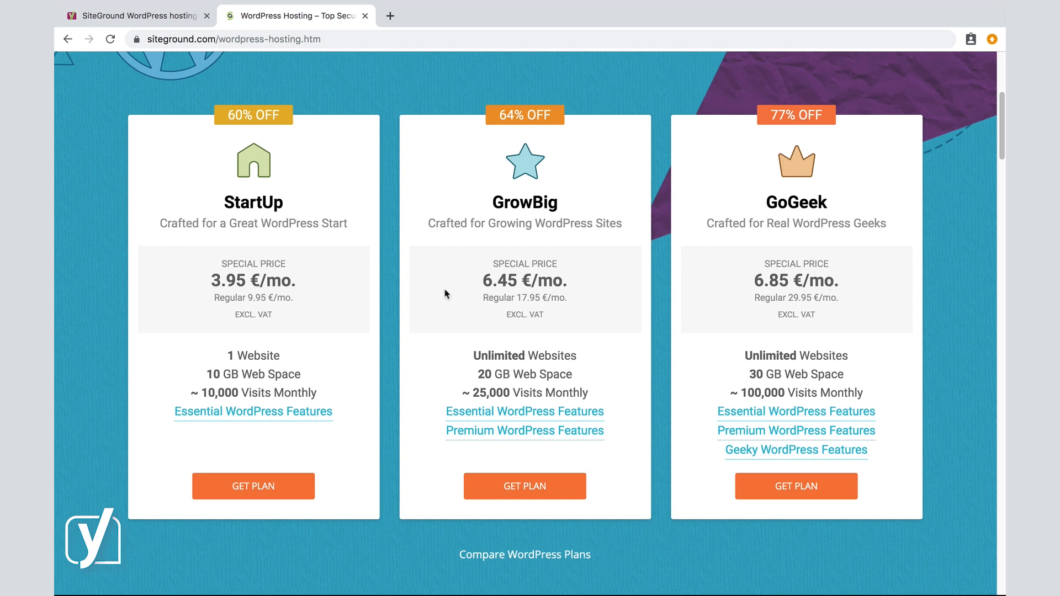
scroll(down, 3)
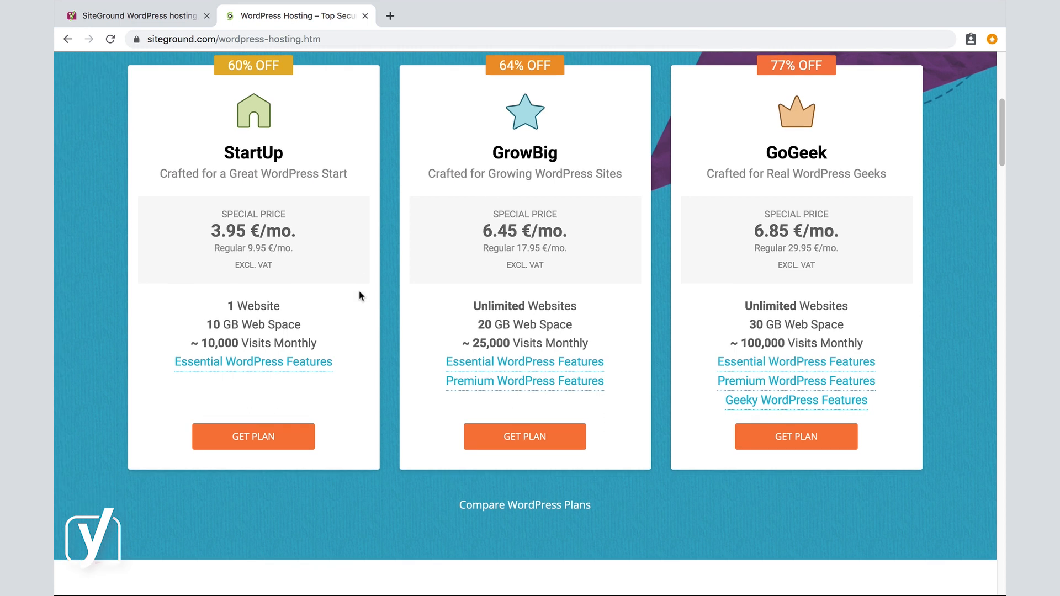
mouse_move(260, 306)
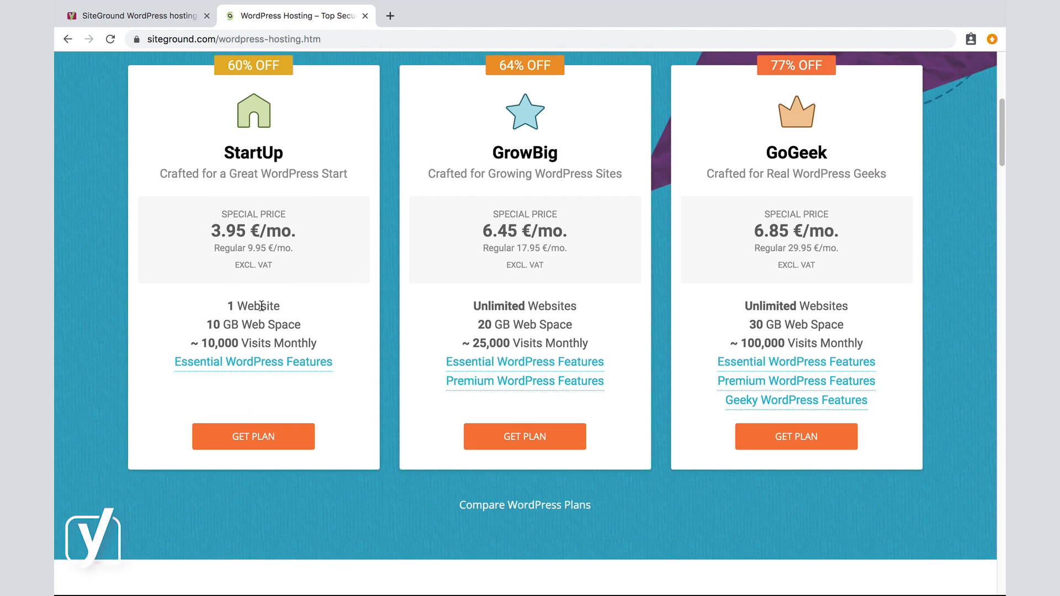
mouse_move(541, 319)
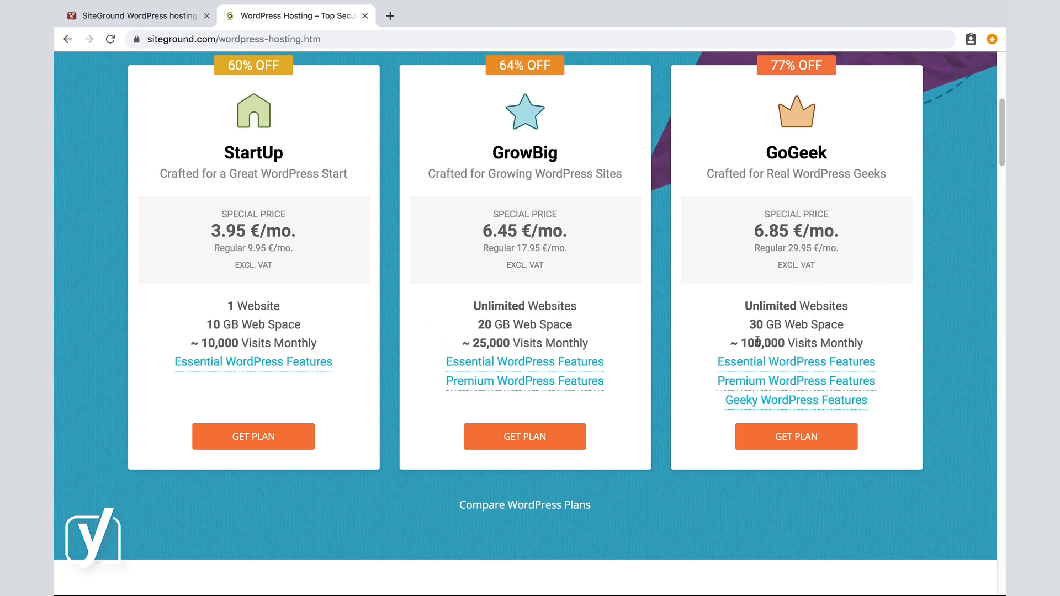
mouse_move(427, 284)
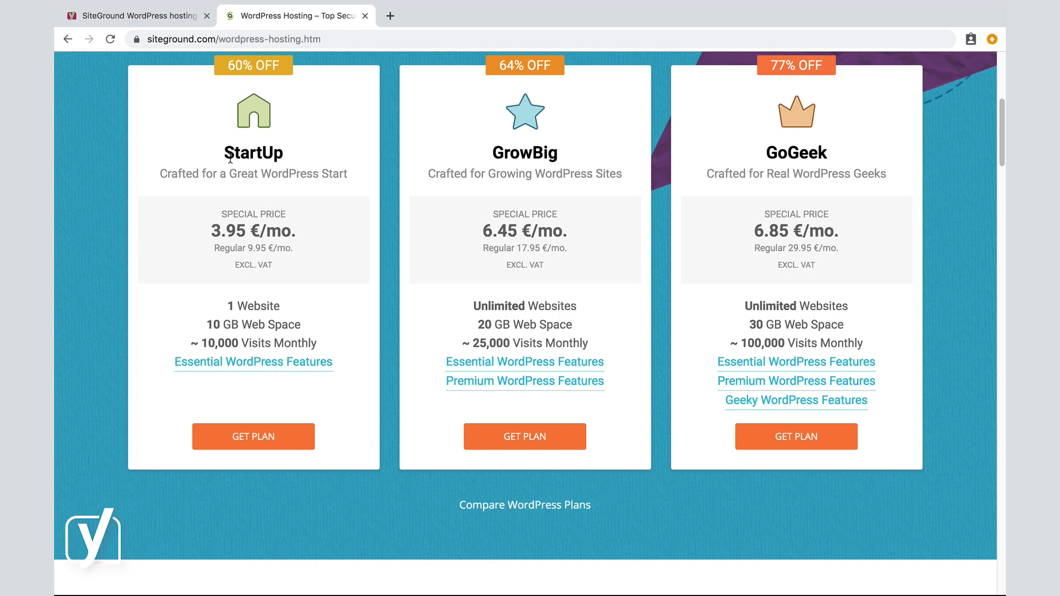
mouse_move(230, 160)
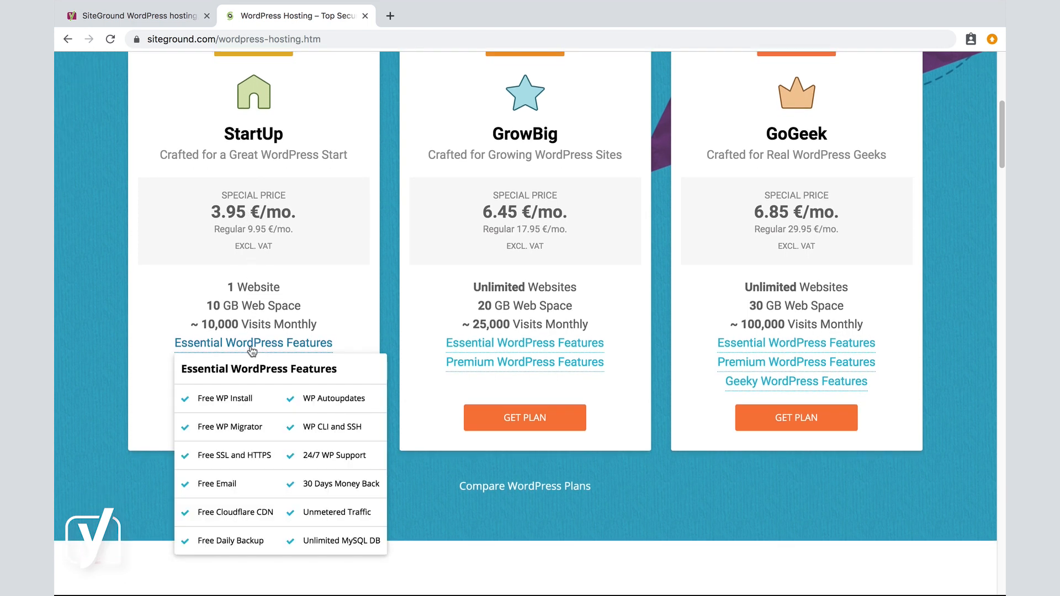
Step: Dismiss the feature list and scroll to the Full-Service WordPress Hosting section
click(252, 342)
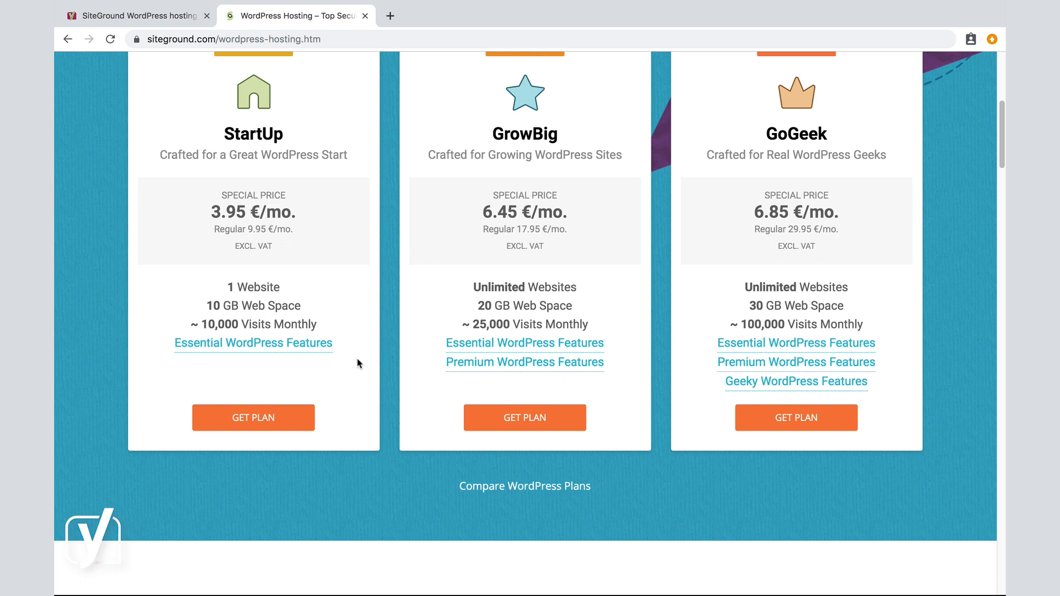
scroll(down, 3)
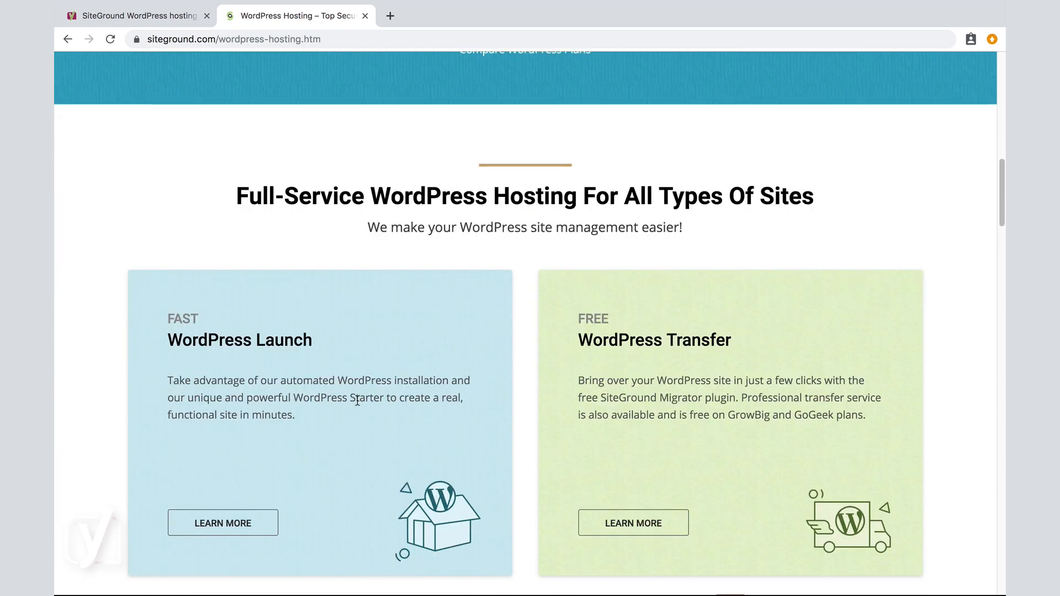
scroll(down, 3)
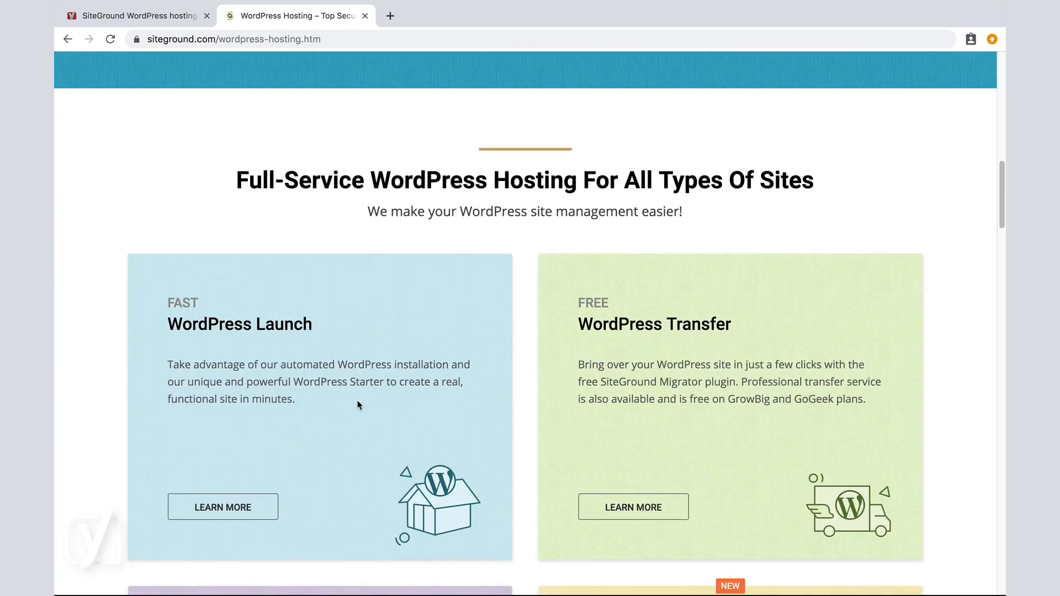
click(222, 507)
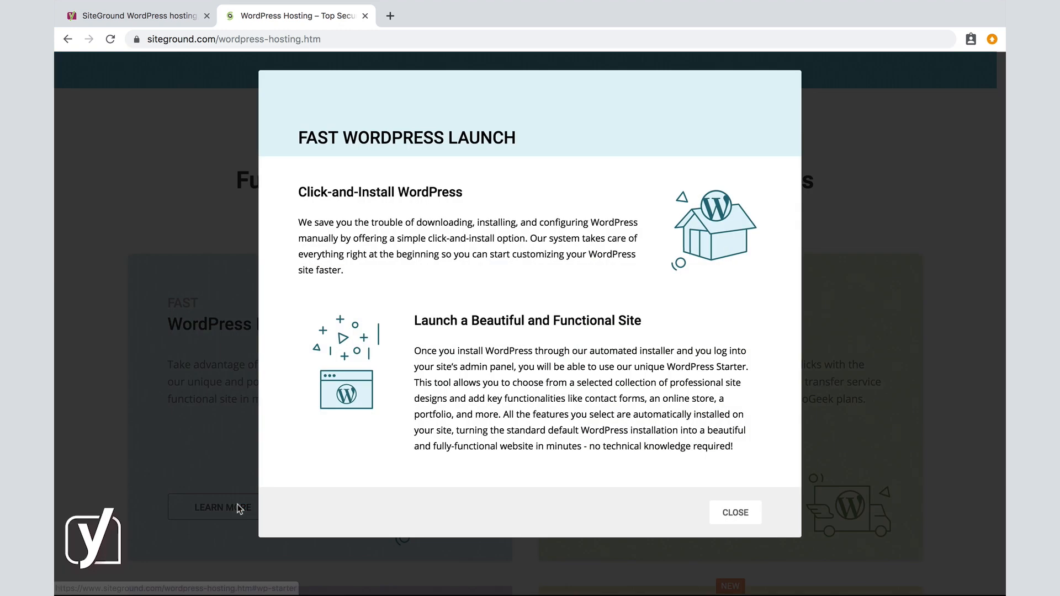
mouse_move(302, 234)
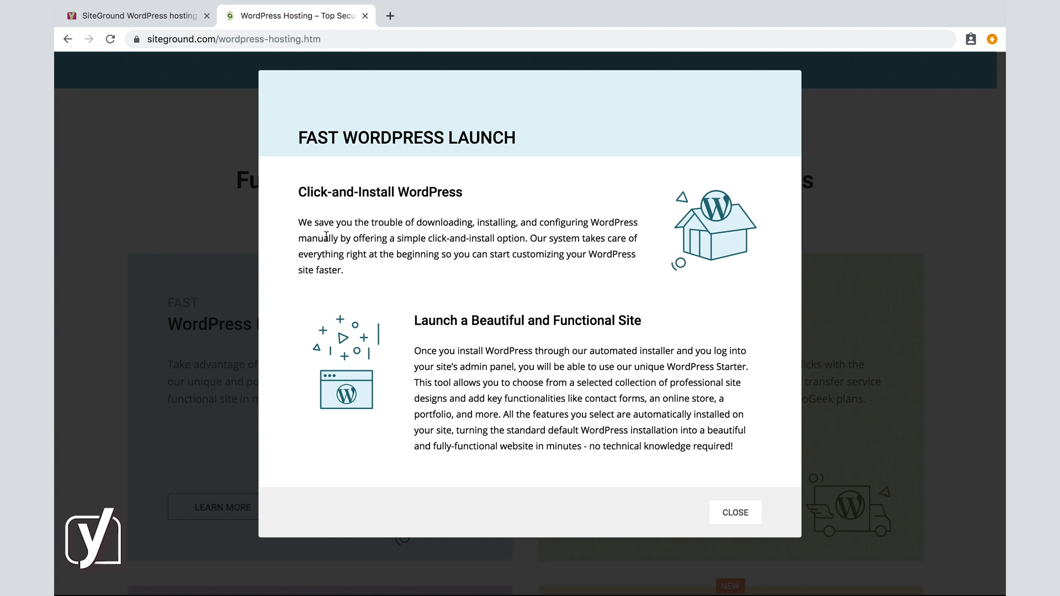
mouse_move(513, 237)
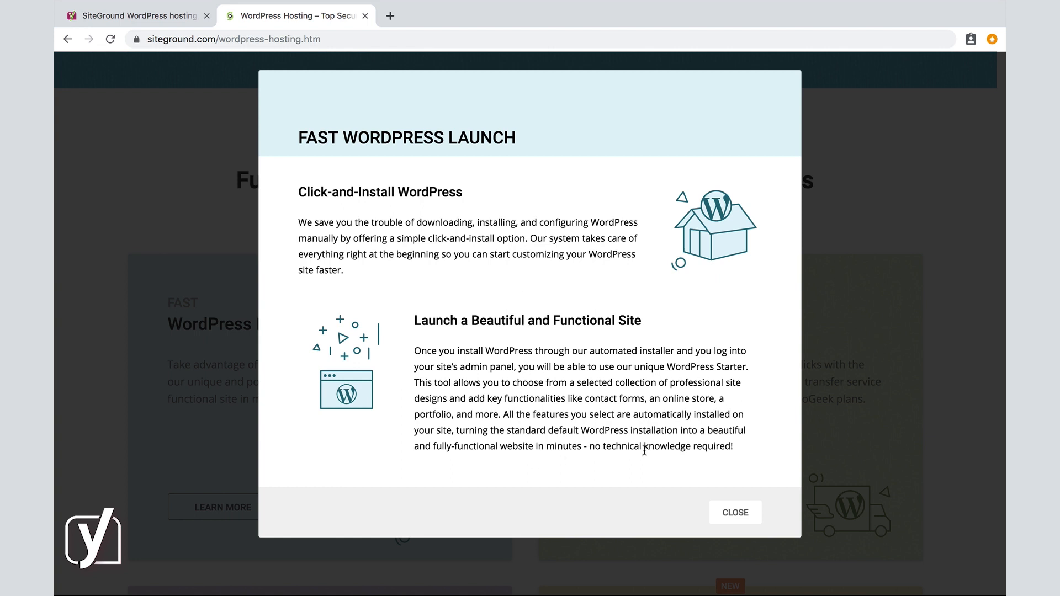
mouse_move(736, 512)
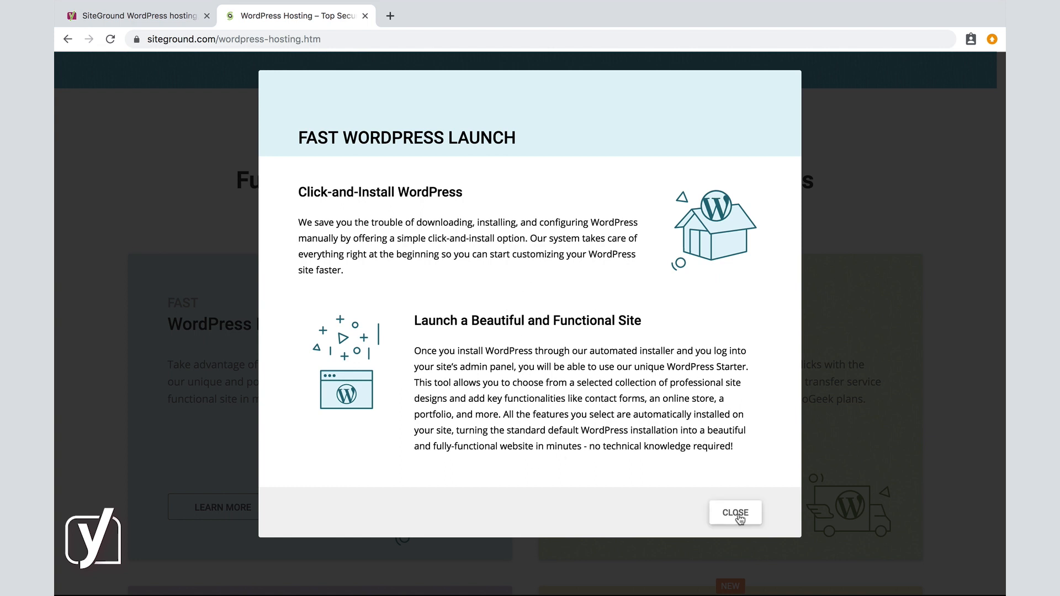
click(735, 512)
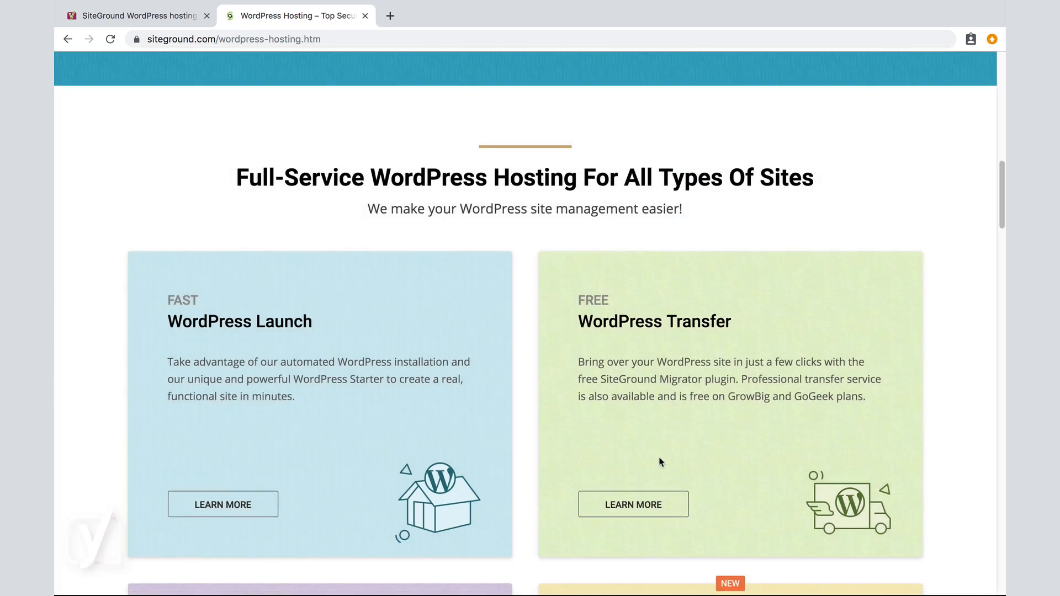
mouse_move(632, 504)
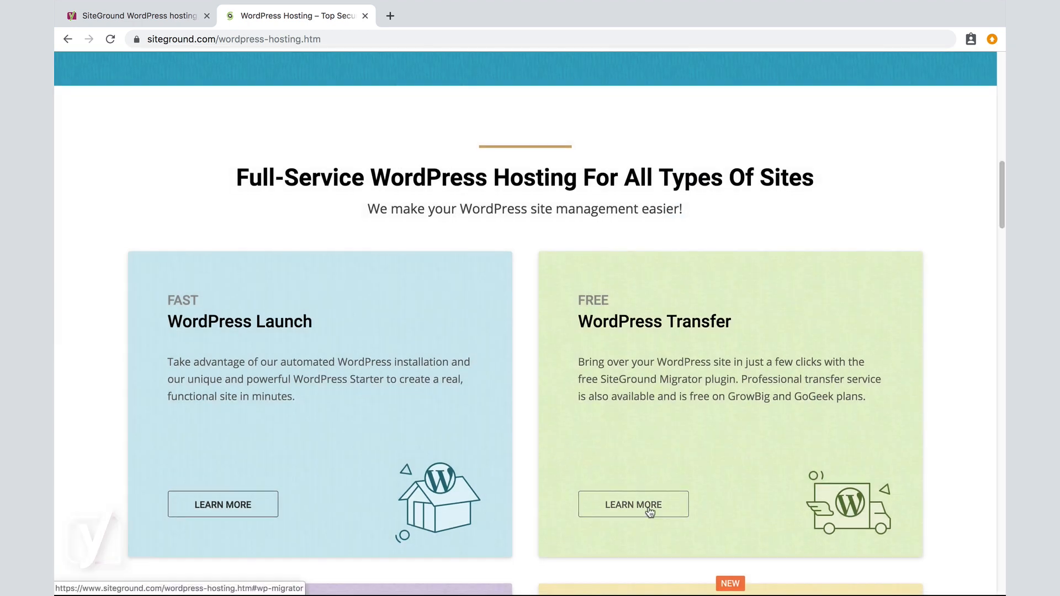
click(632, 504)
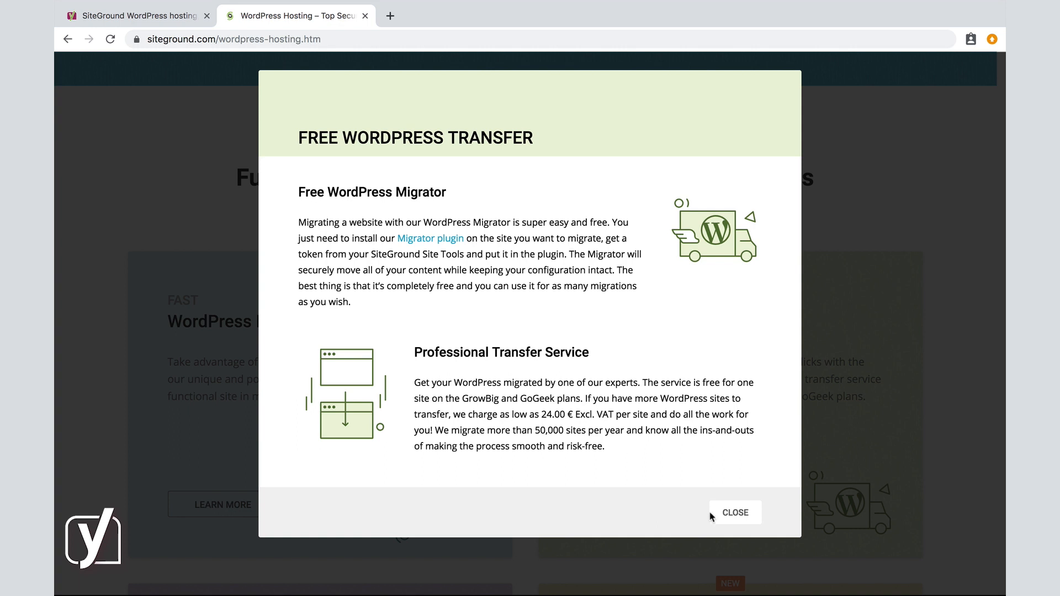
mouse_move(735, 512)
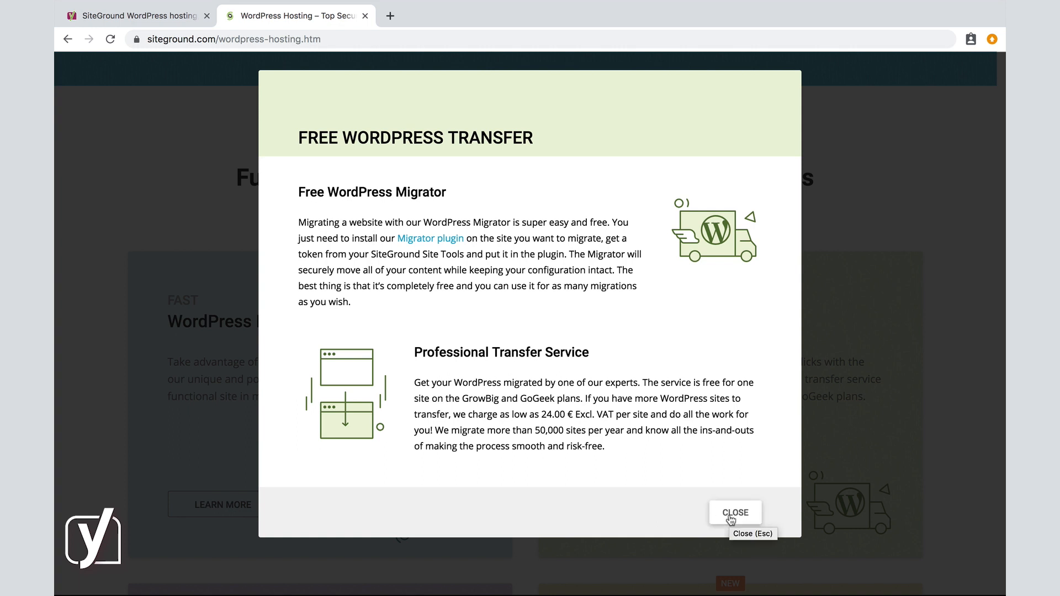
click(735, 512)
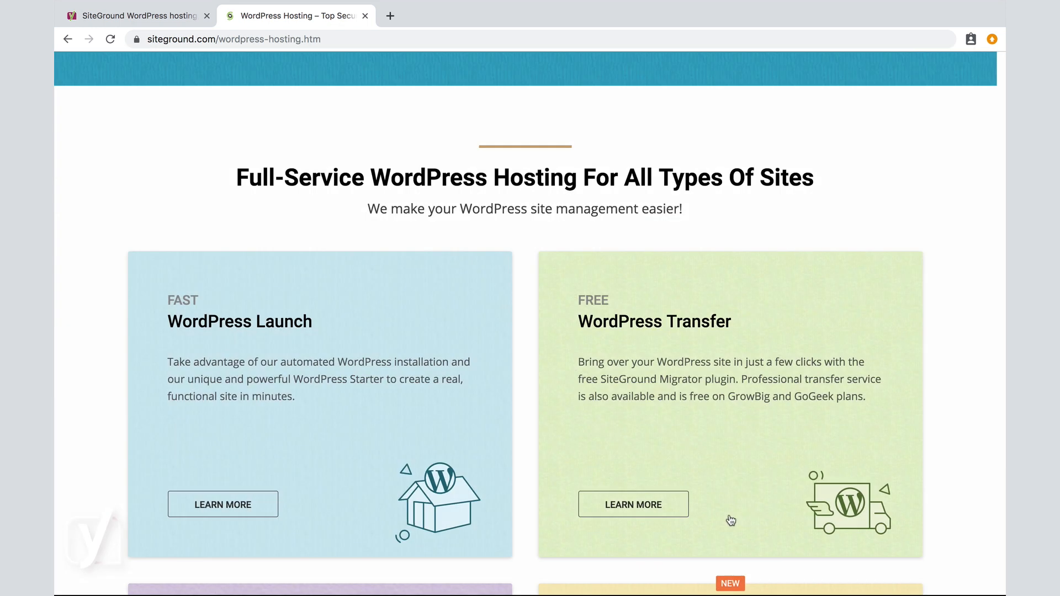
scroll(down, 3)
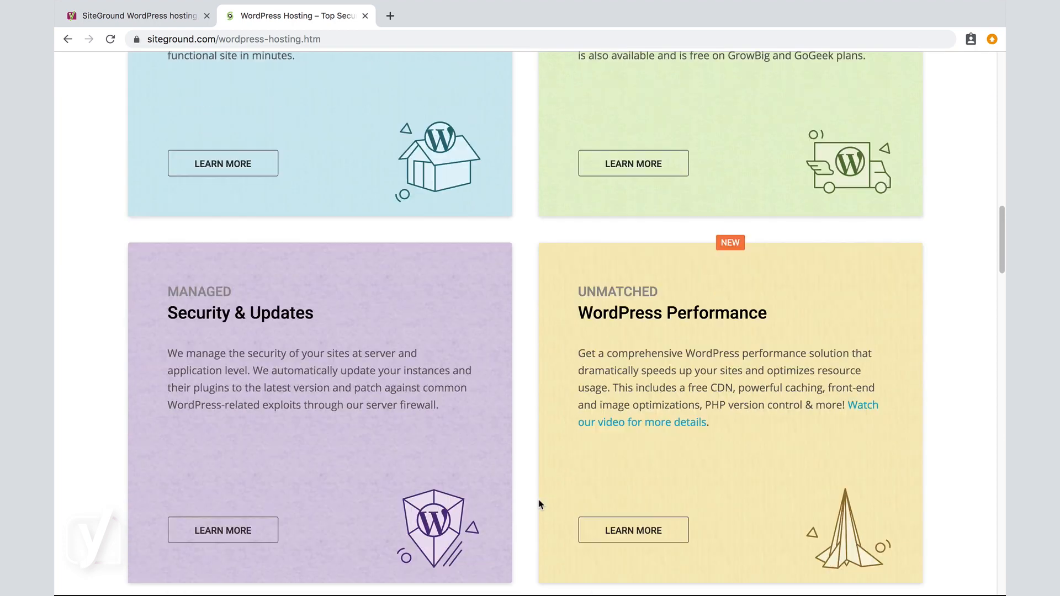
click(222, 530)
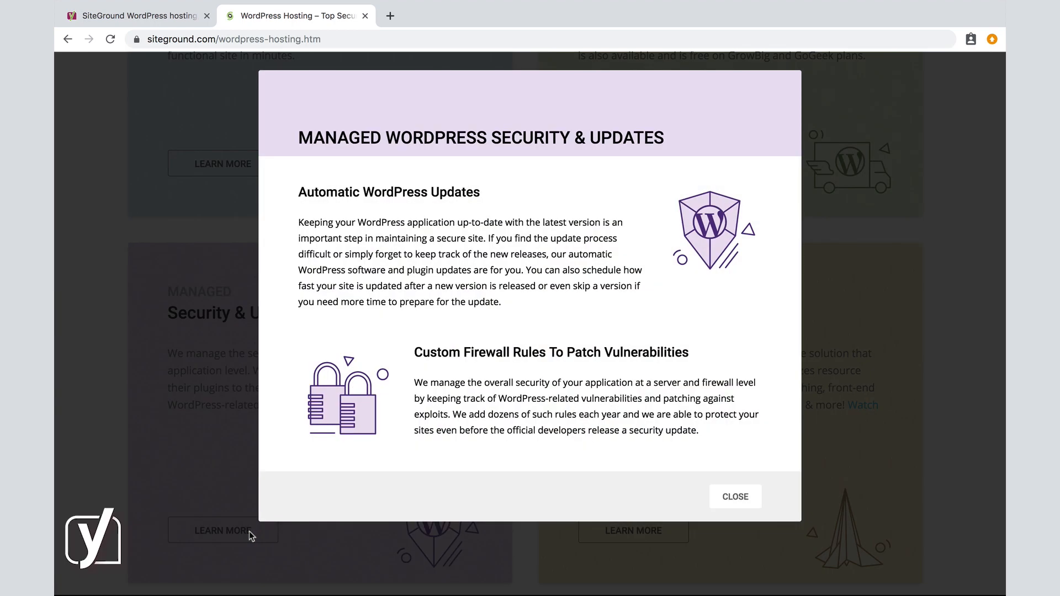
click(734, 496)
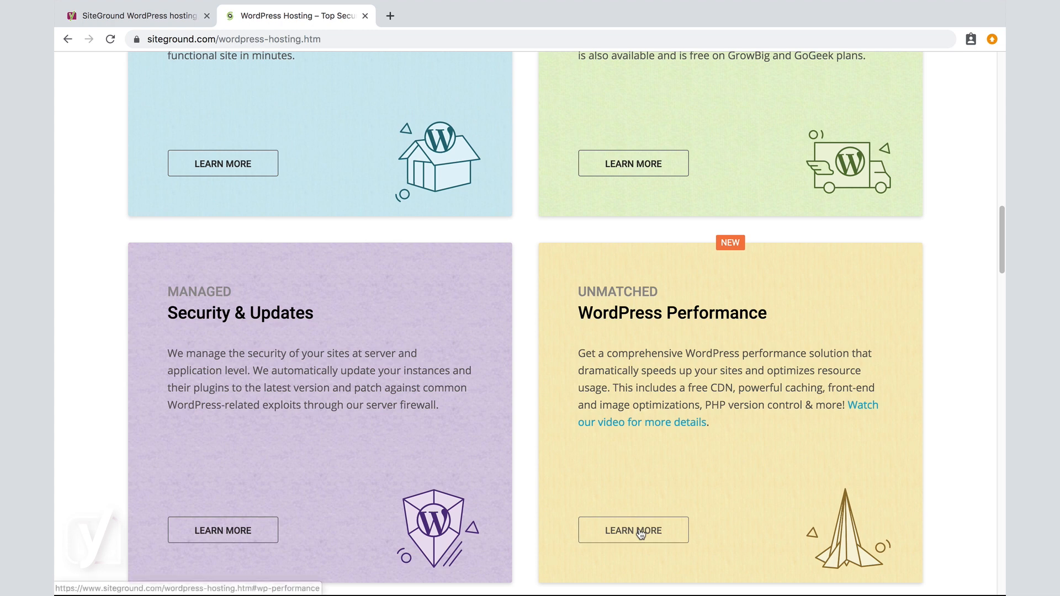
click(632, 530)
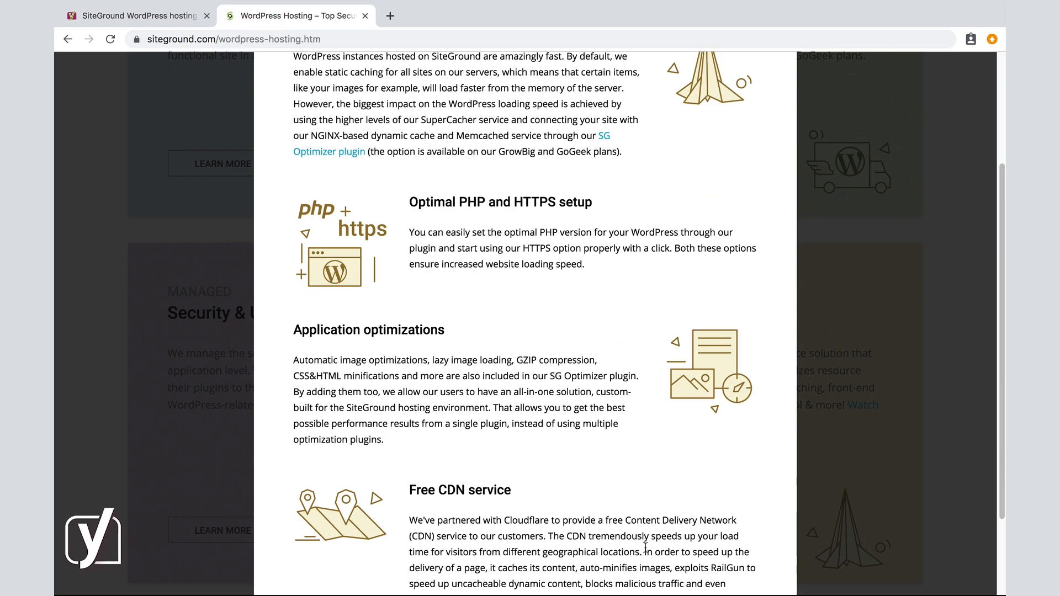
scroll(up, 3)
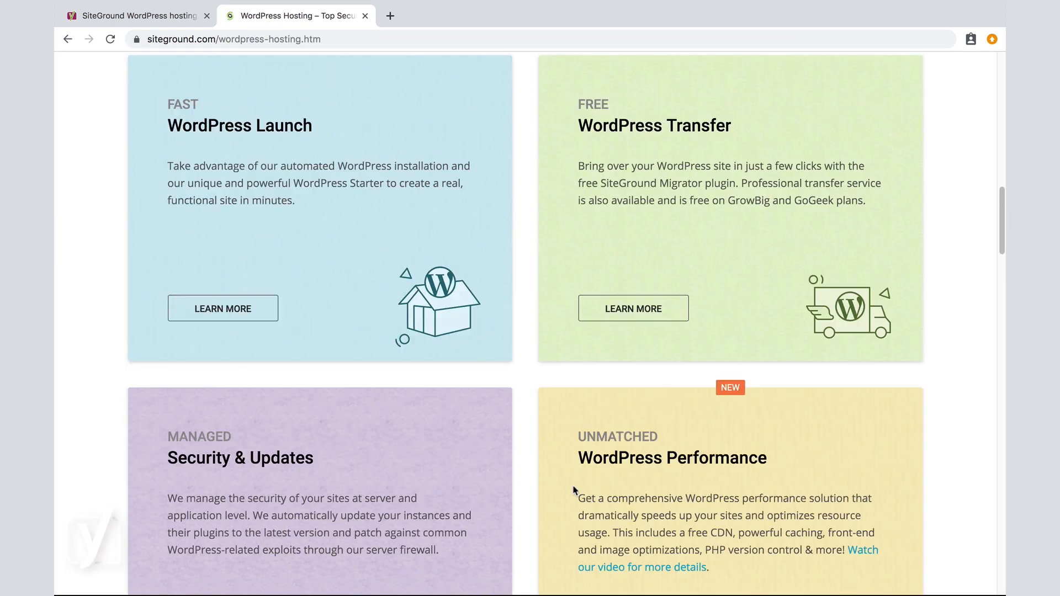
scroll(down, 3)
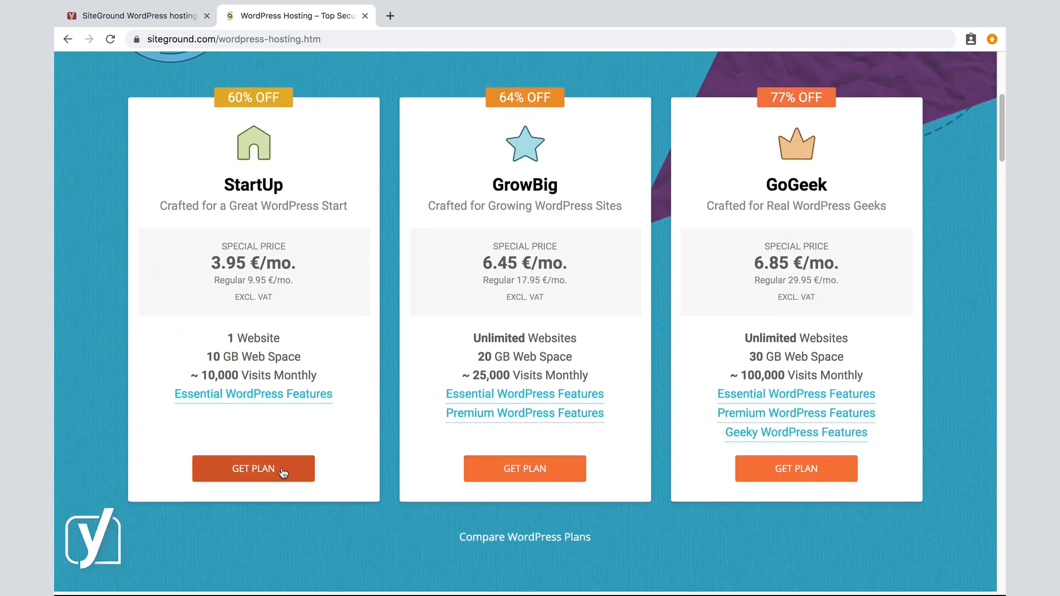
Step: Order the StartUp plan and enter everydayimtravelling as a new .com domain at 13.95 €/year
click(253, 468)
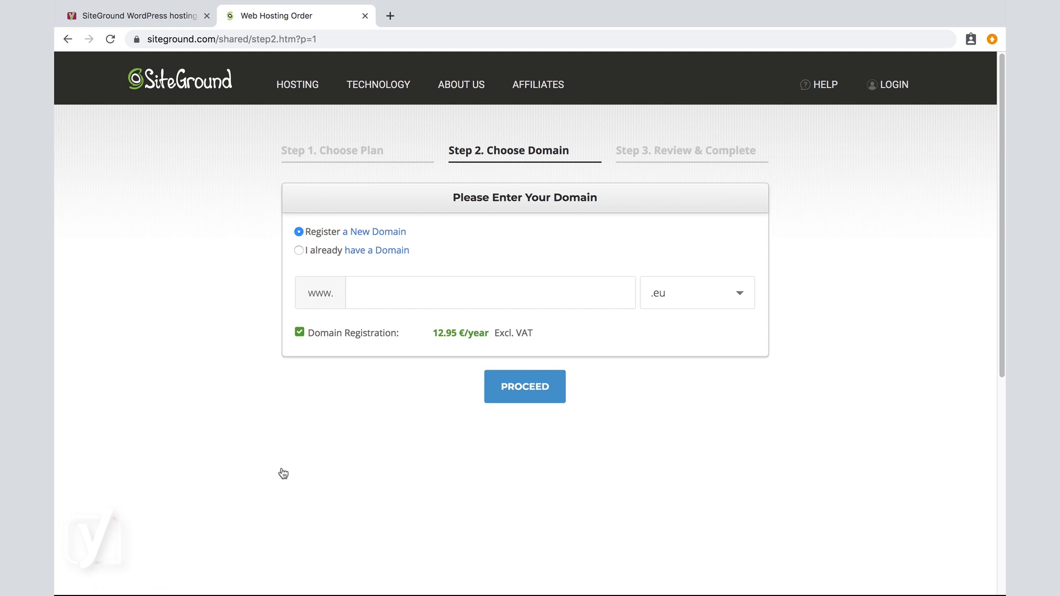
mouse_move(333, 161)
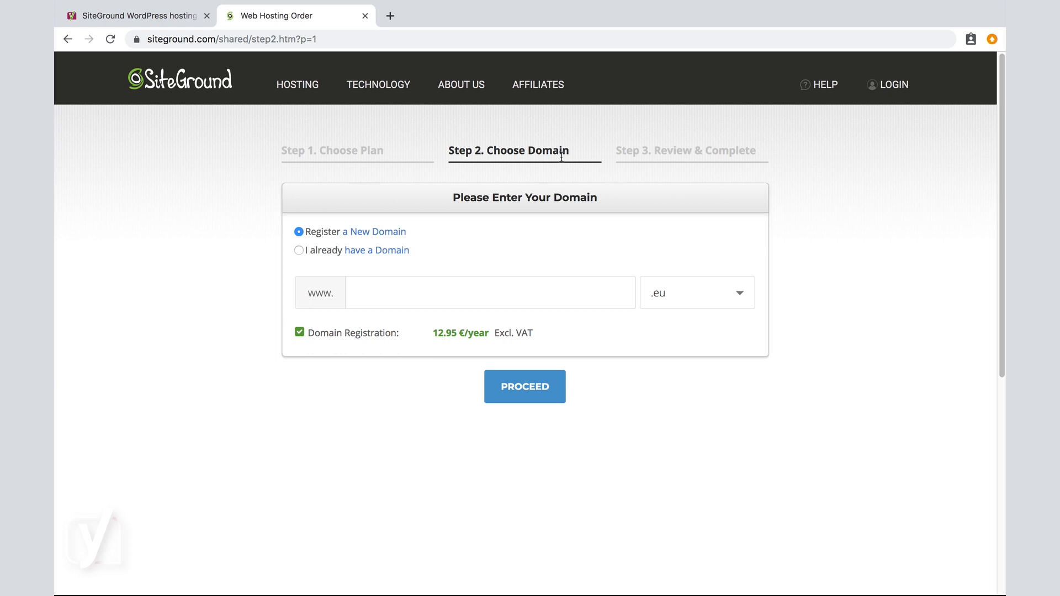
mouse_move(524, 242)
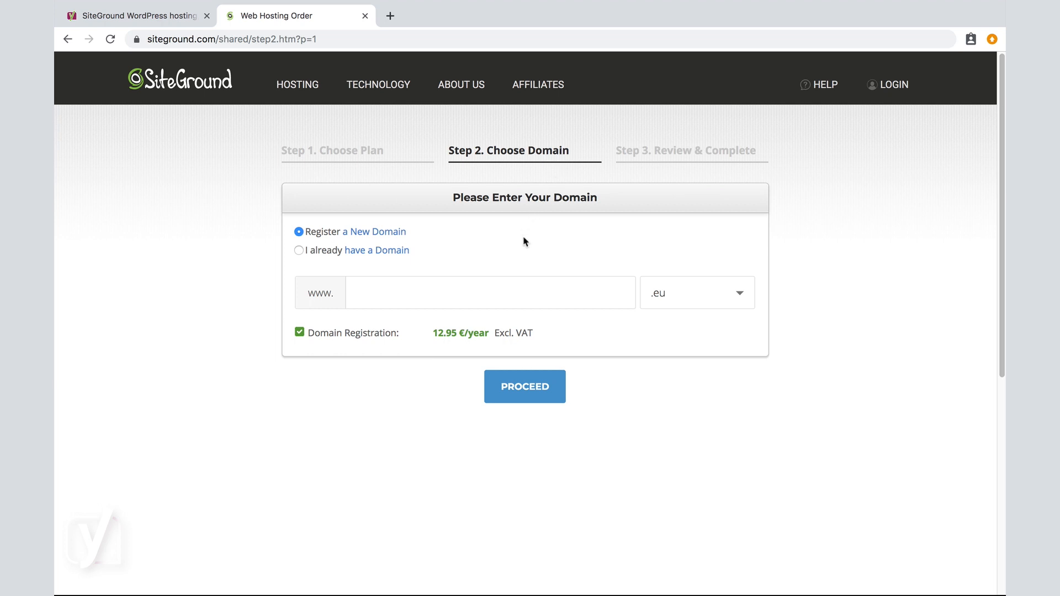
text(everydayimtrave)
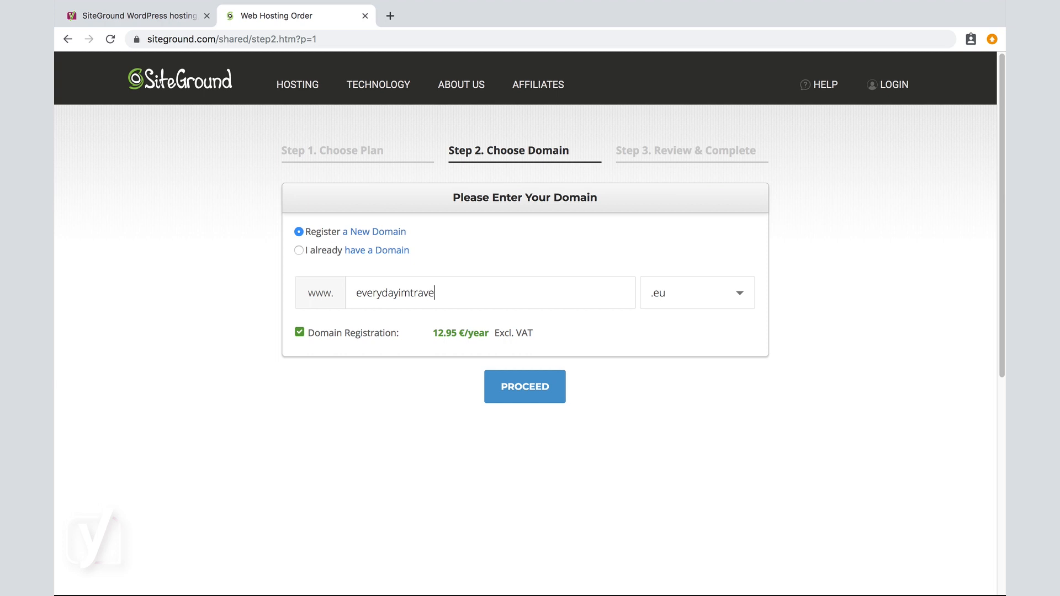
text(lling)
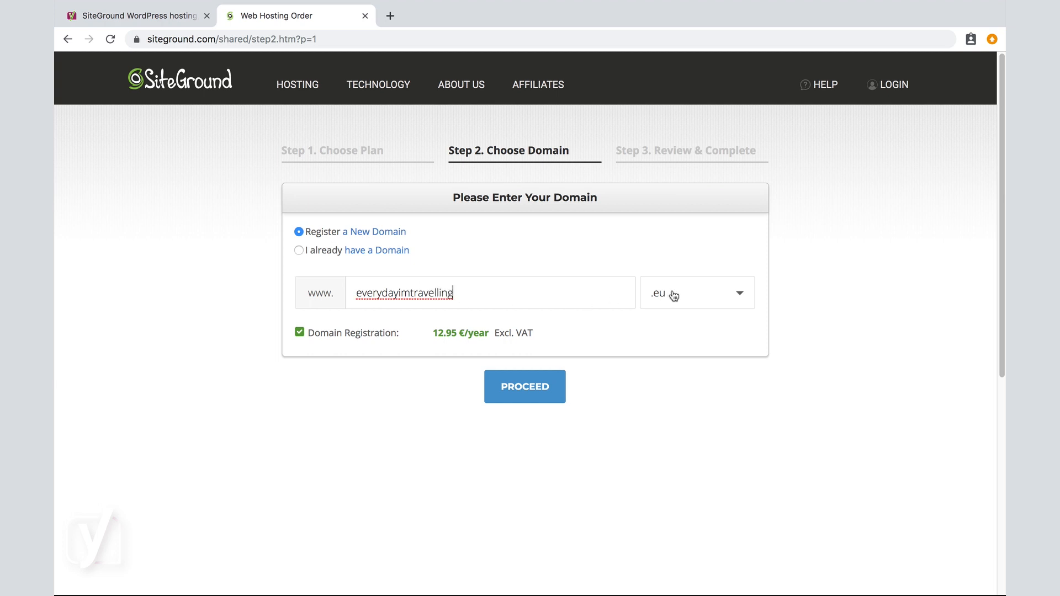
click(697, 293)
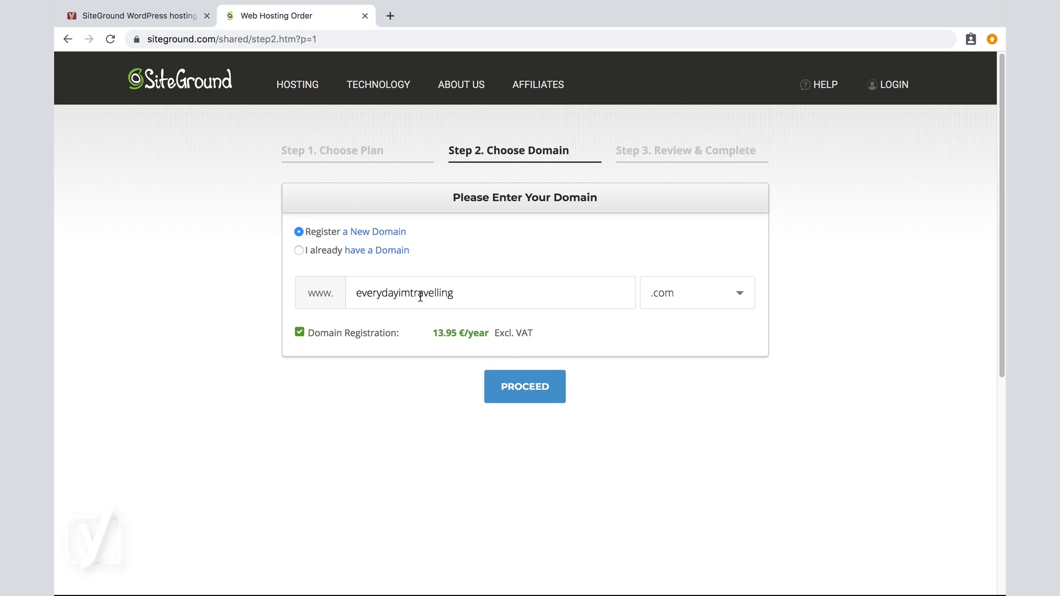
mouse_move(438, 263)
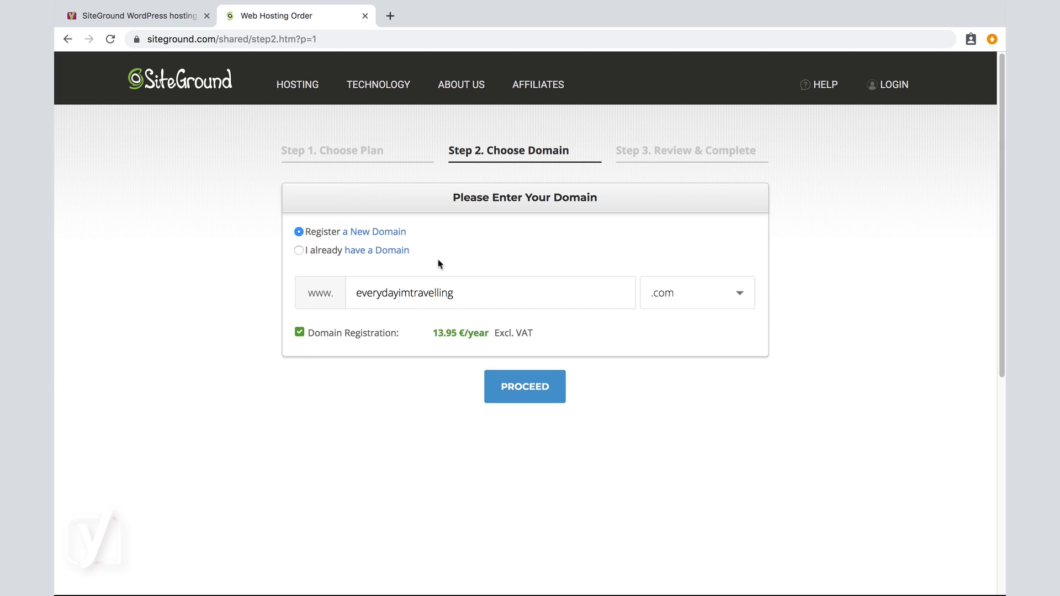
mouse_move(325, 272)
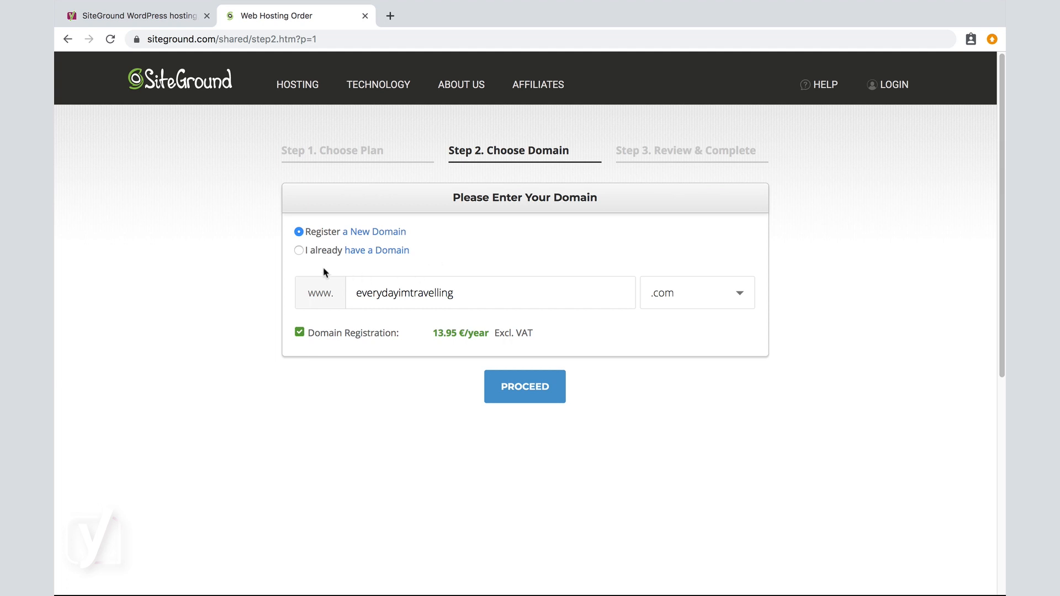
click(299, 251)
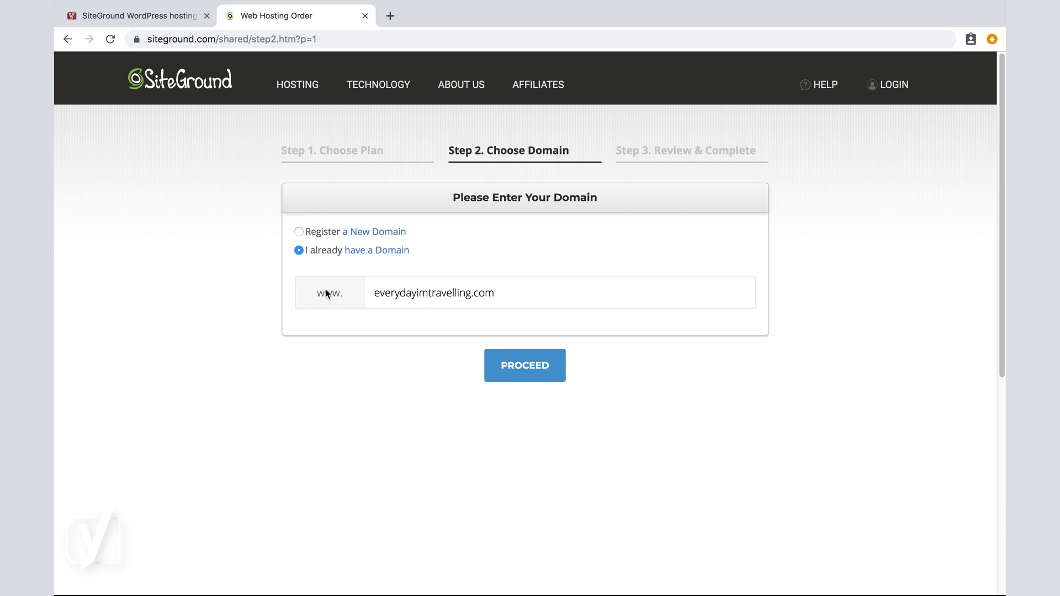
mouse_move(524, 374)
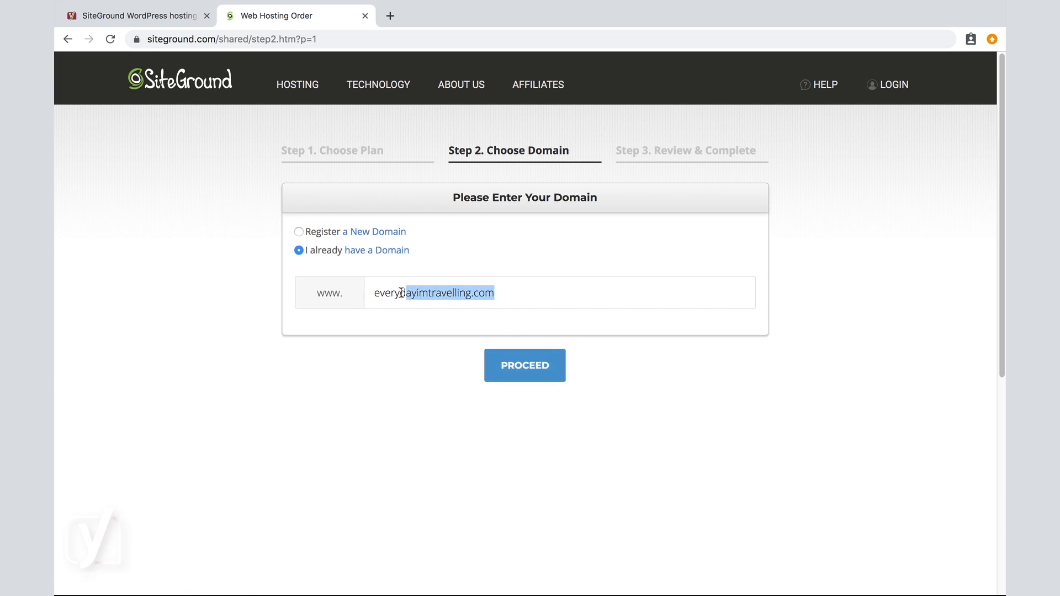
click(298, 230)
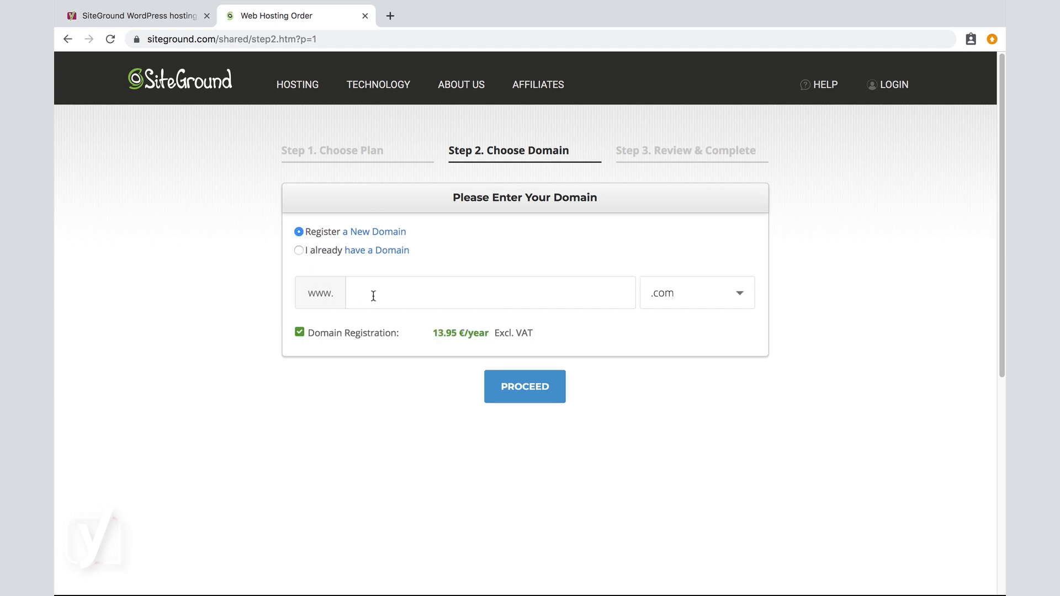
text(everyday)
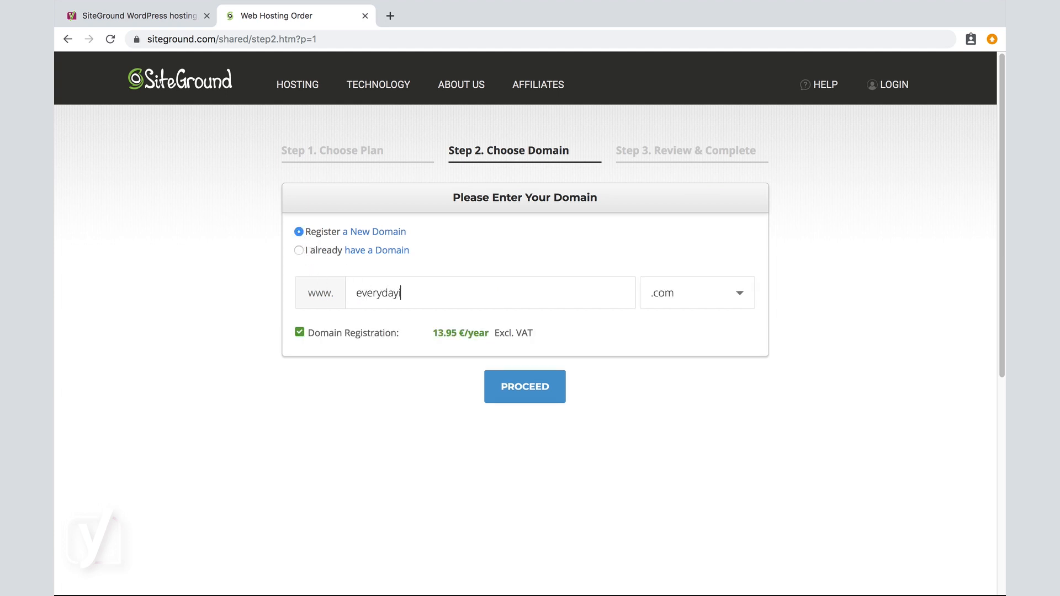
text(imtravelling)
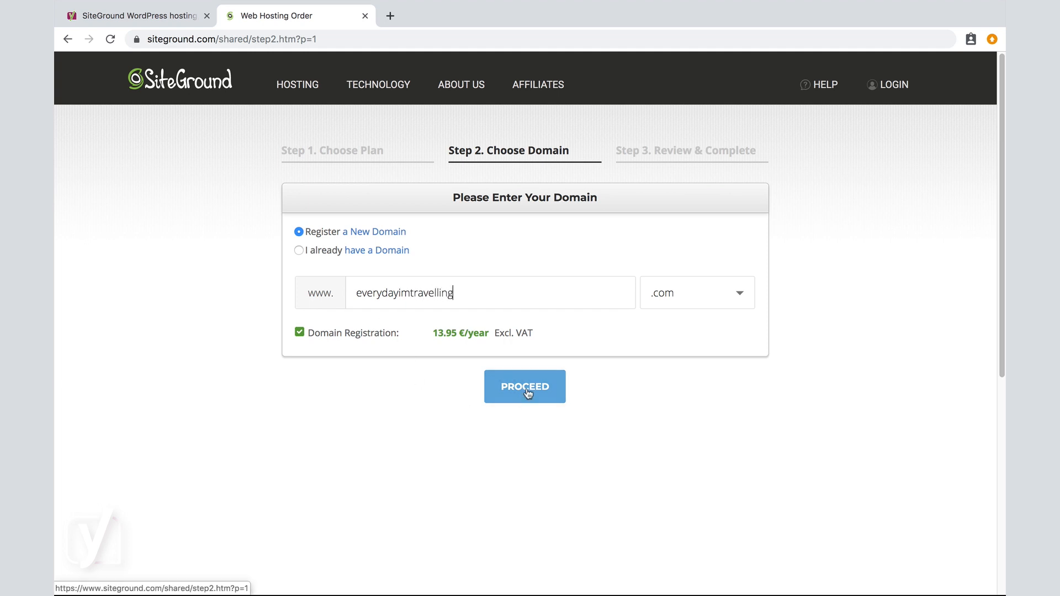
Step: Proceed to Step 3 Review & Complete with the available .com domain
click(525, 386)
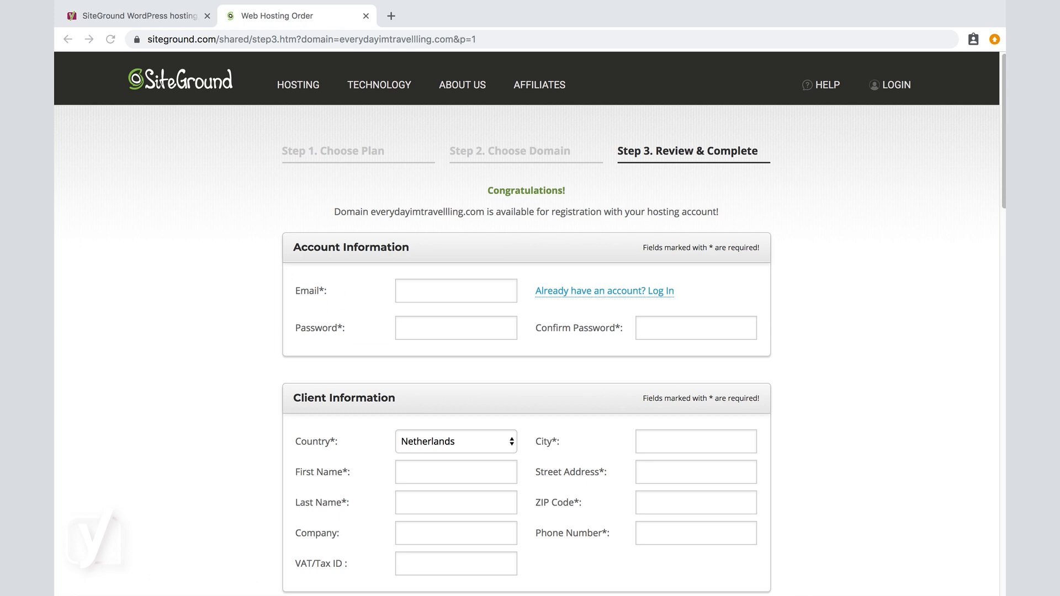
mouse_move(403, 215)
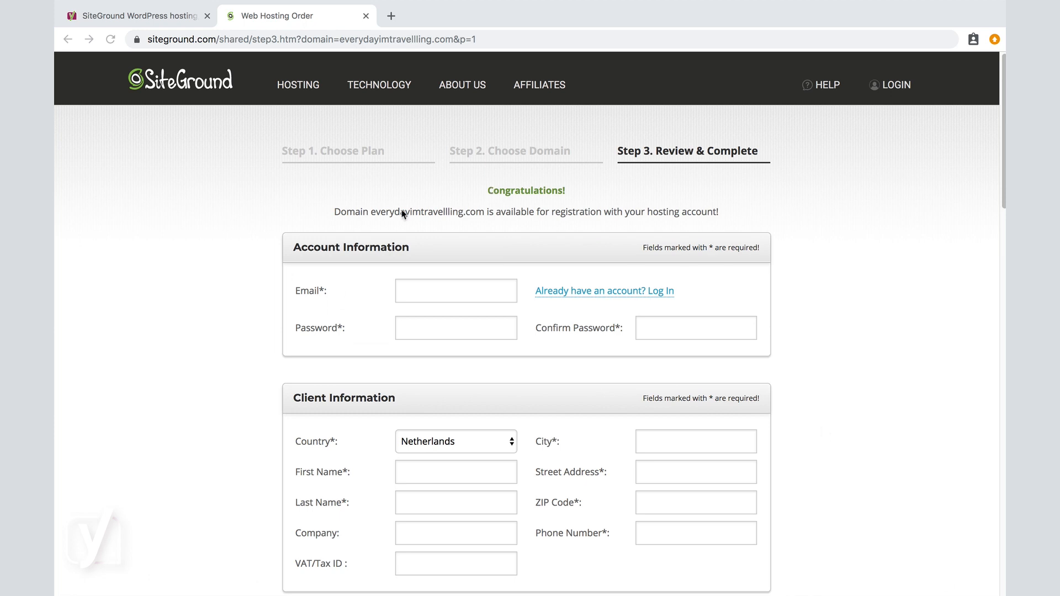
mouse_move(773, 231)
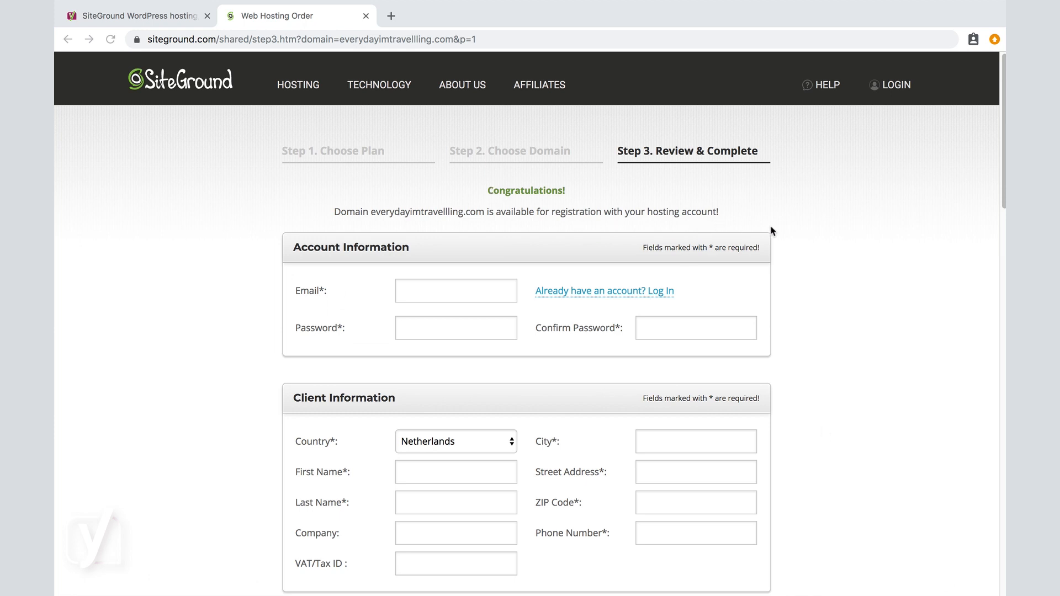
mouse_move(656, 172)
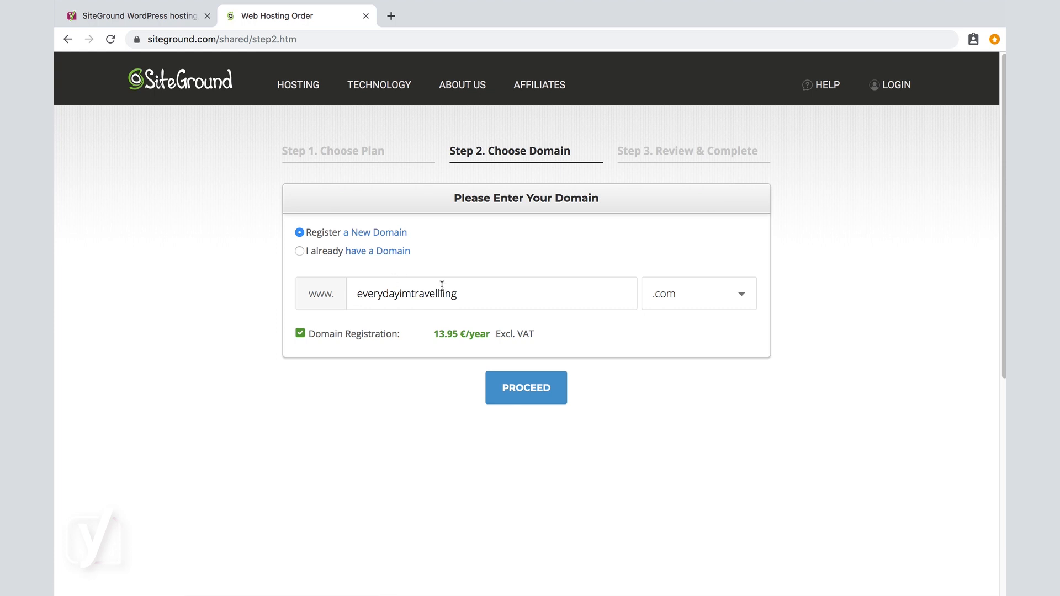
Step: Check yoast.com on the Choose Domain step, find it unavailable, and re-enter everydayimtravelling
text(yoast)
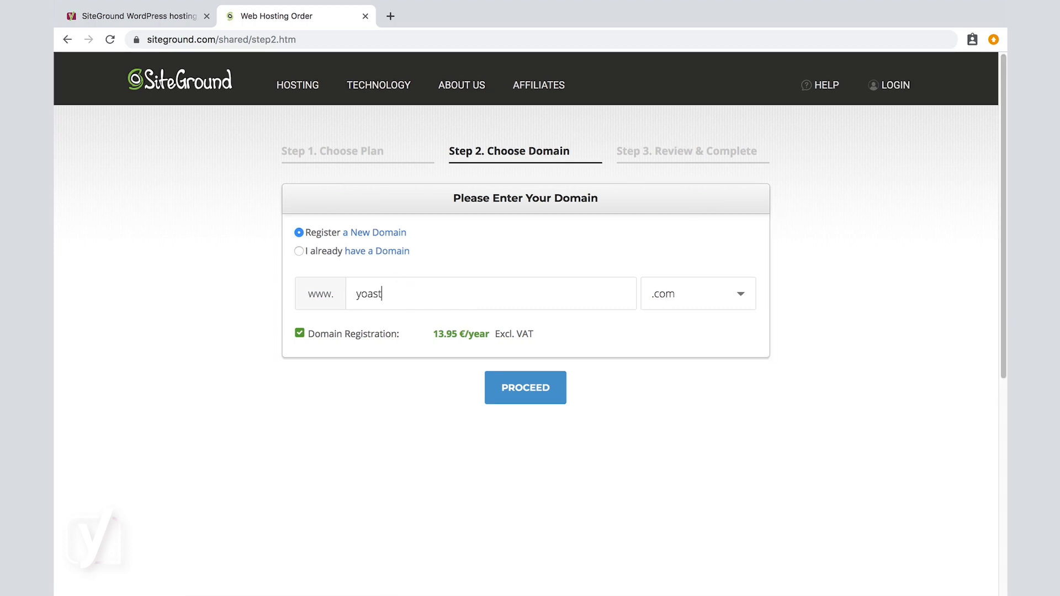
click(525, 388)
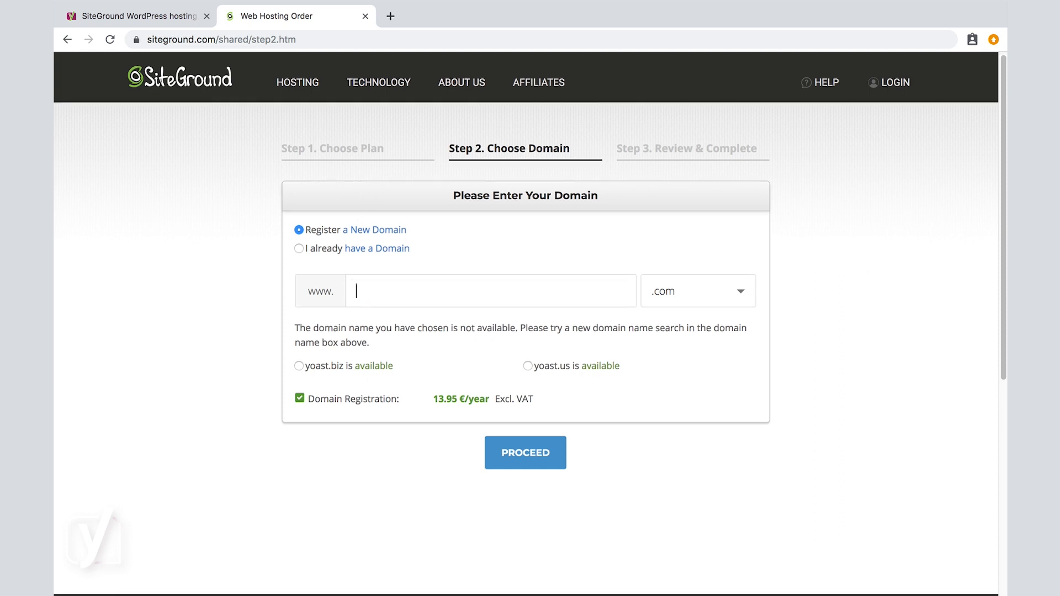
text(everydayimtravelling)
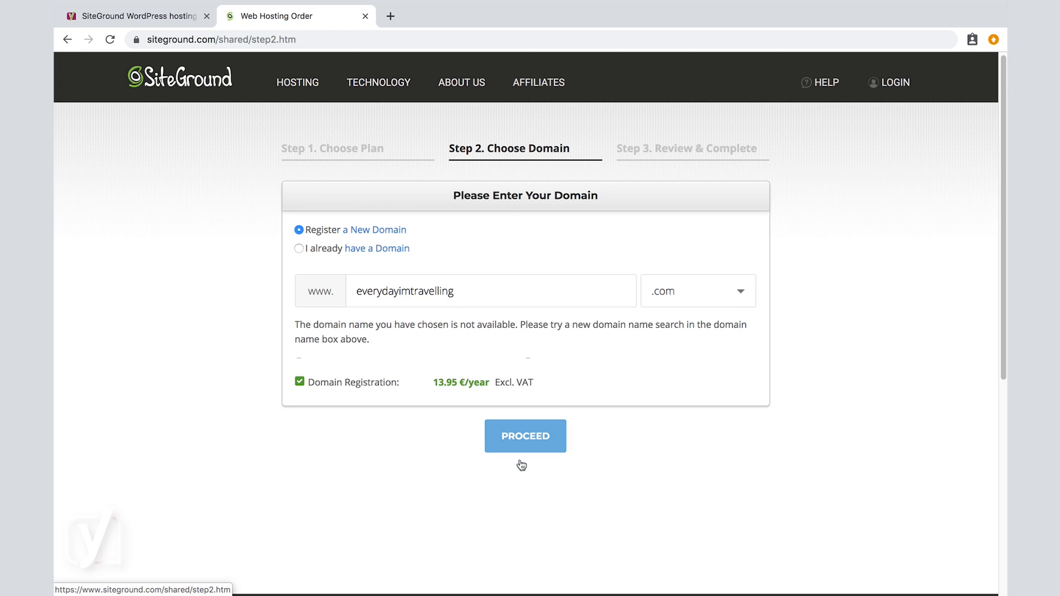
Step: Proceed to Review & Complete and look over the StartUp 12-month purchase information
click(524, 436)
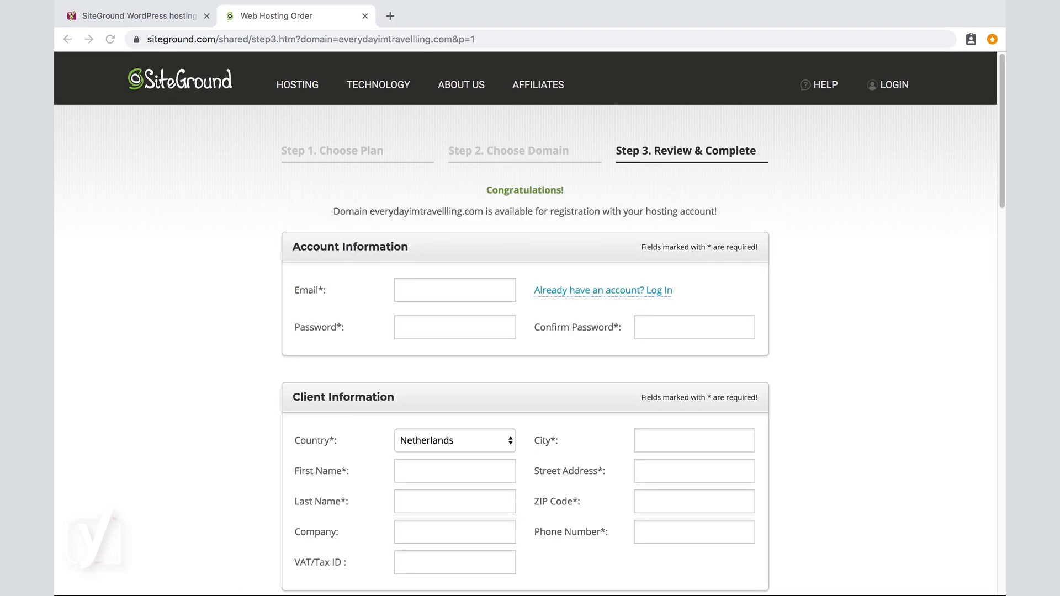
mouse_move(733, 391)
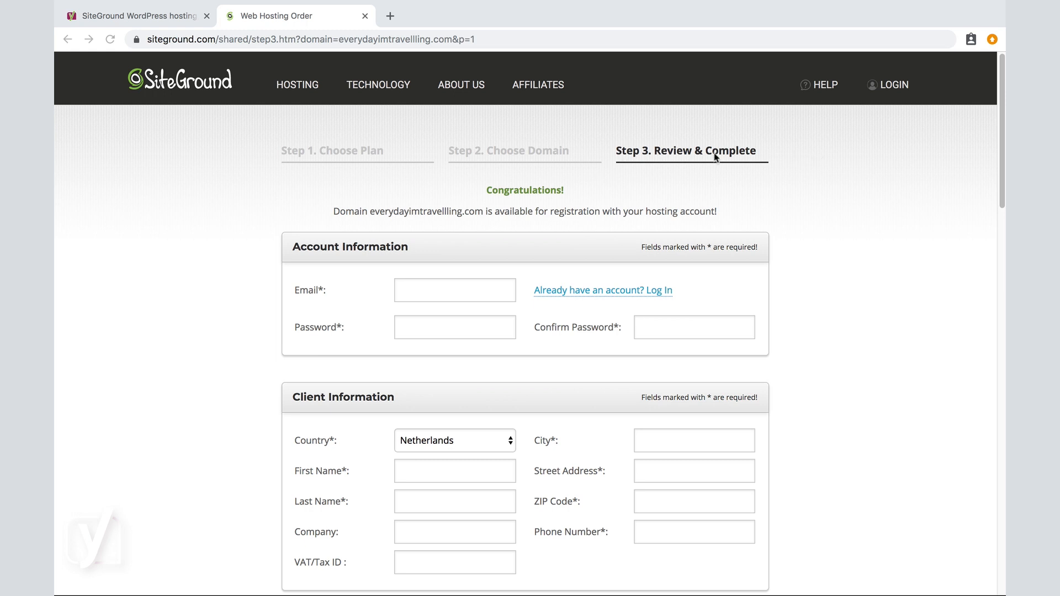
scroll(down, 3)
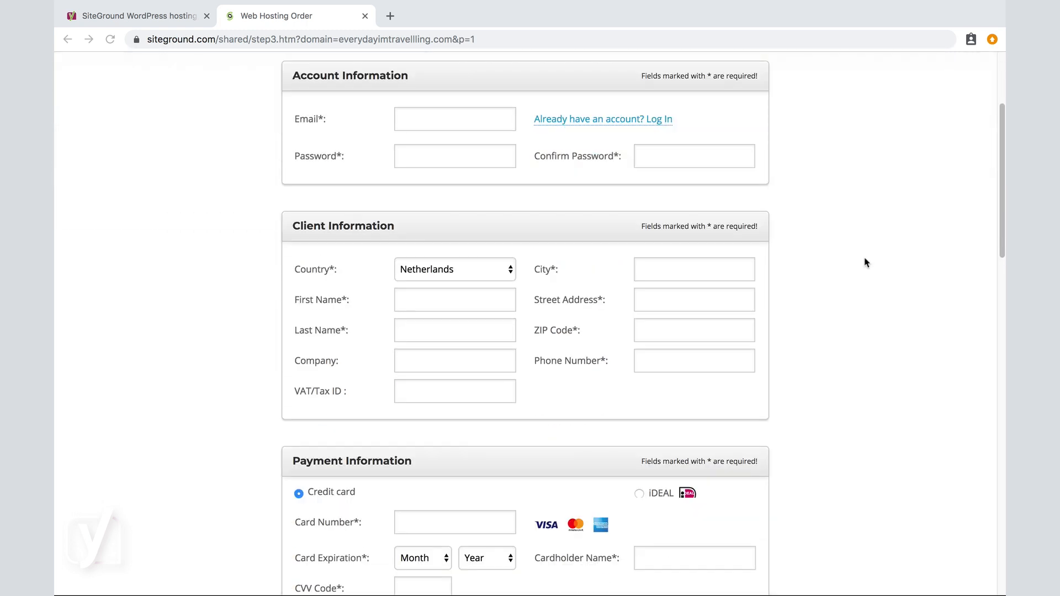
scroll(down, 3)
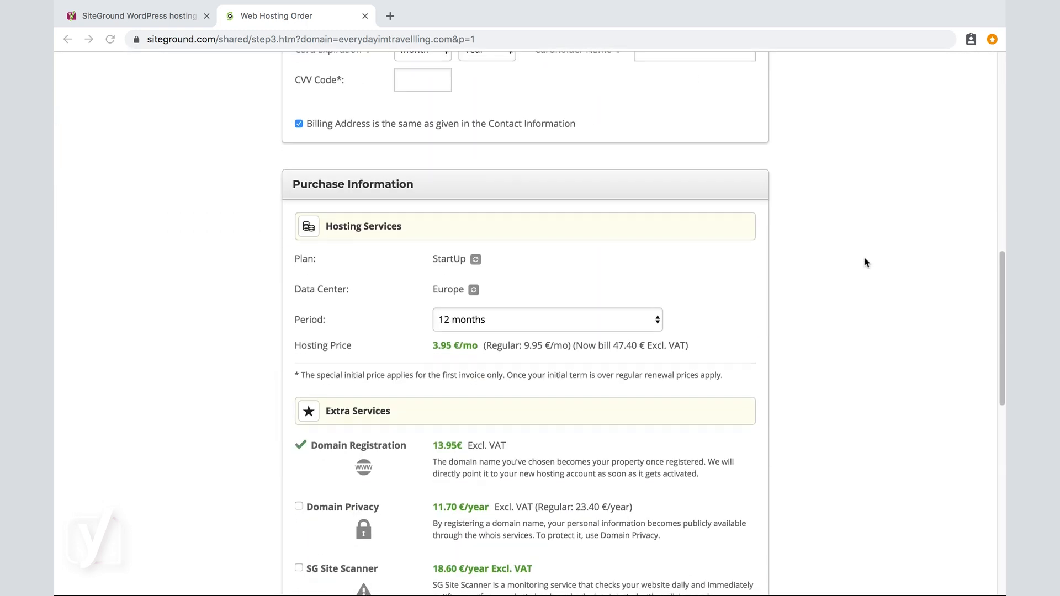
scroll(down, 3)
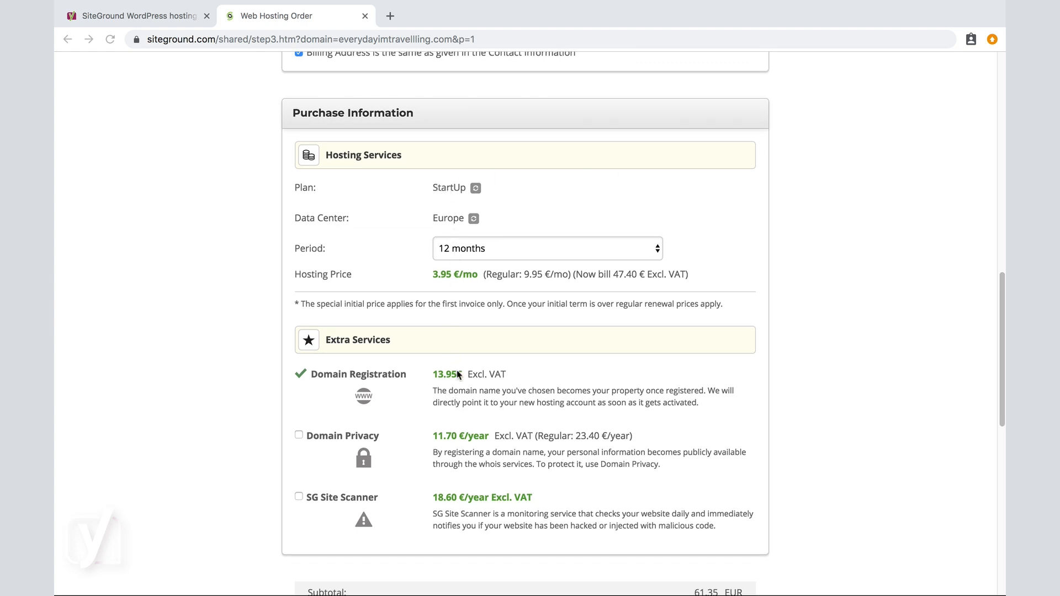
scroll(down, 3)
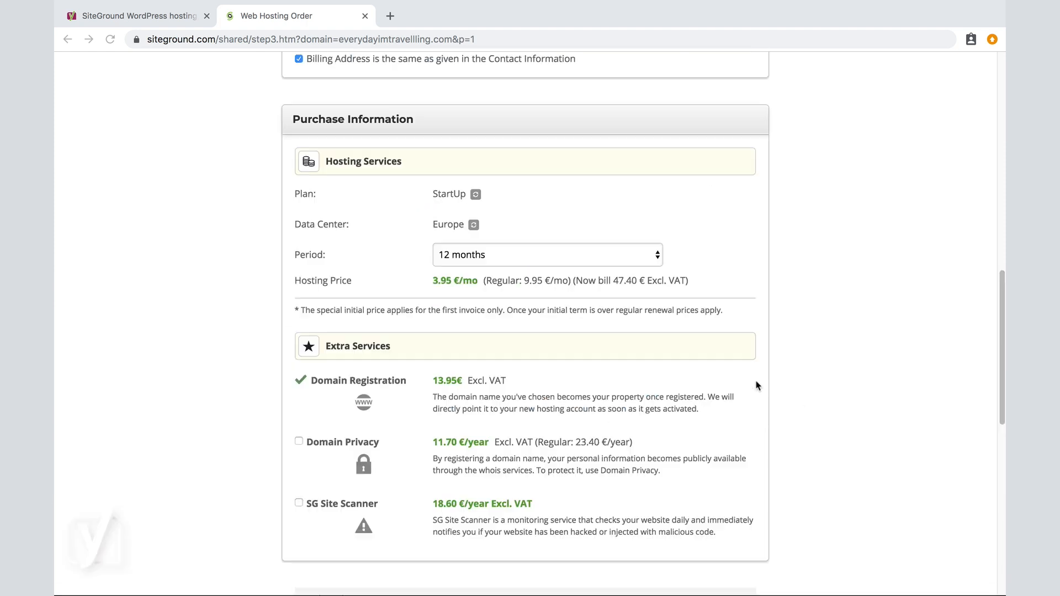
scroll(up, 3)
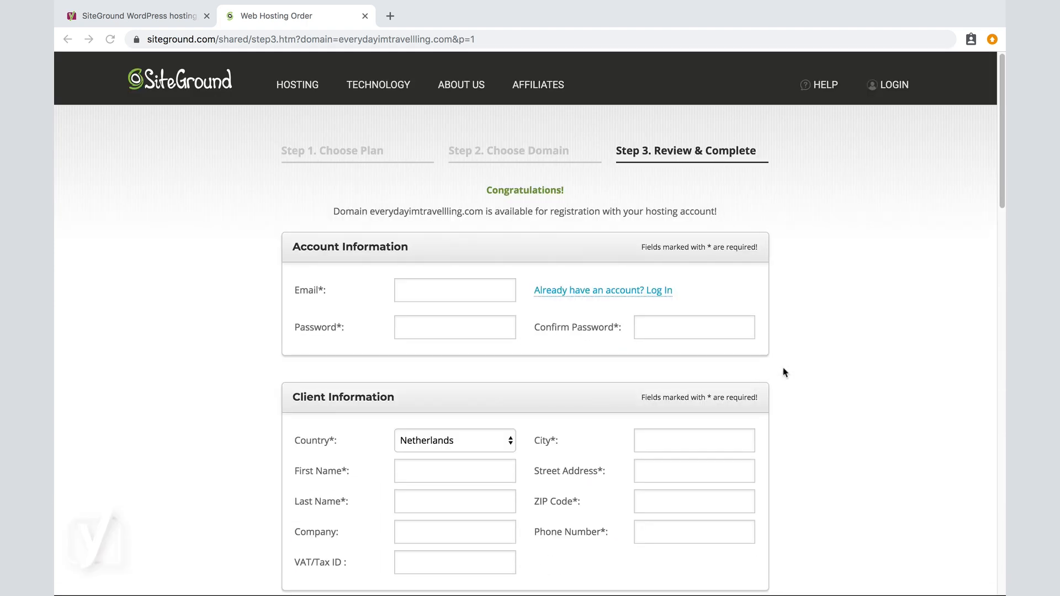